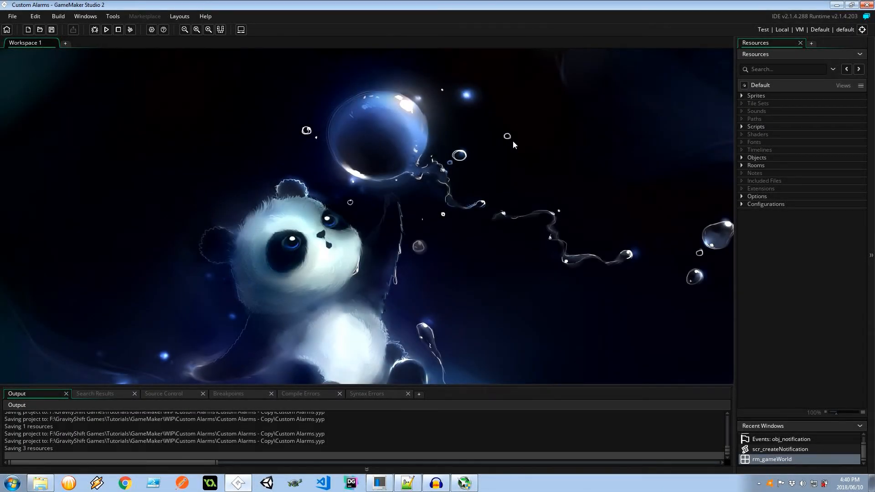
{"action": "mouse_move", "coordinate": [742, 161]}
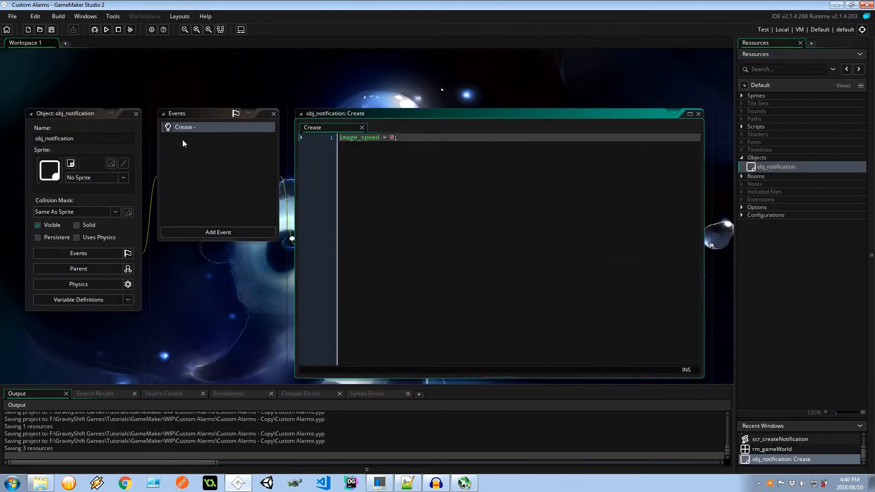
Step: Bring up obj_notification's Add Event menu to view the Alarm event options
{"action": "left_click", "coordinate": [217, 232]}
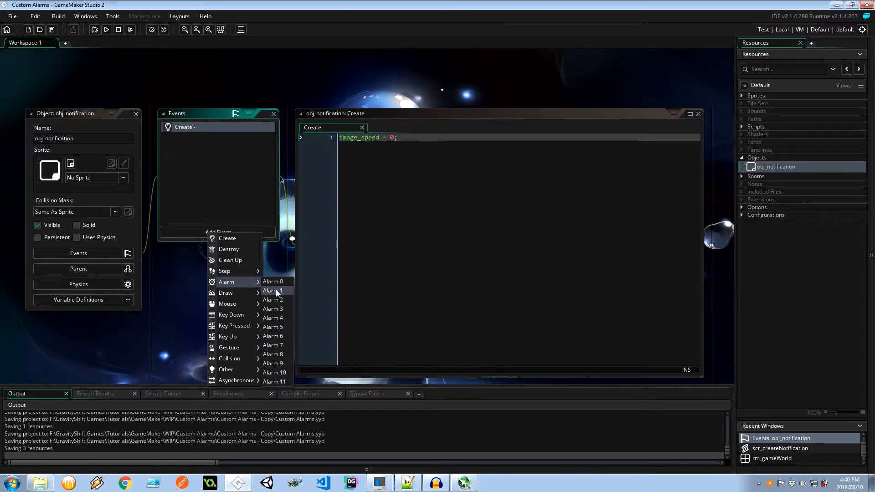
{"action": "mouse_move", "coordinate": [274, 381]}
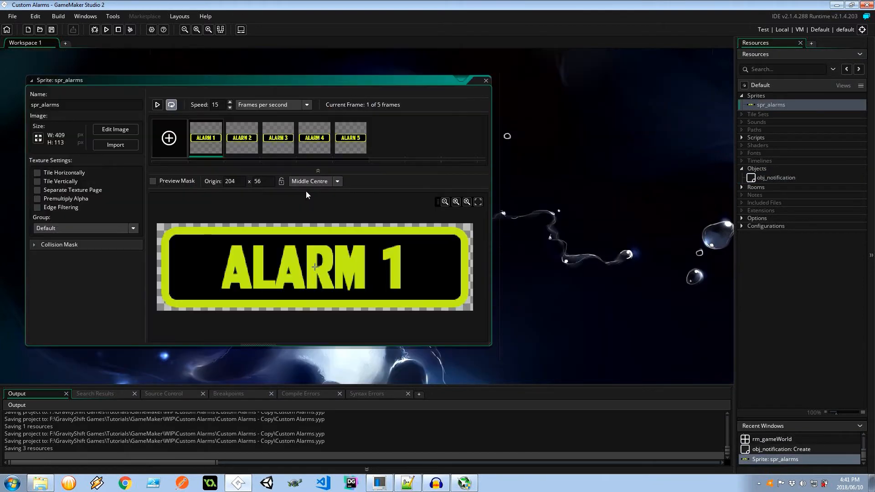
Step: Preview the ALARM 3 and ALARM 5 frames of spr_alarms
{"action": "left_click", "coordinate": [277, 137]}
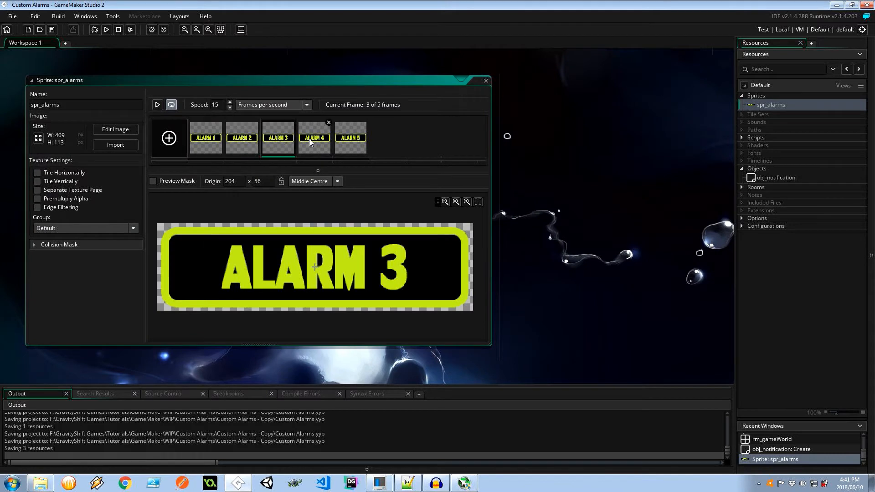
{"action": "left_click", "coordinate": [350, 138]}
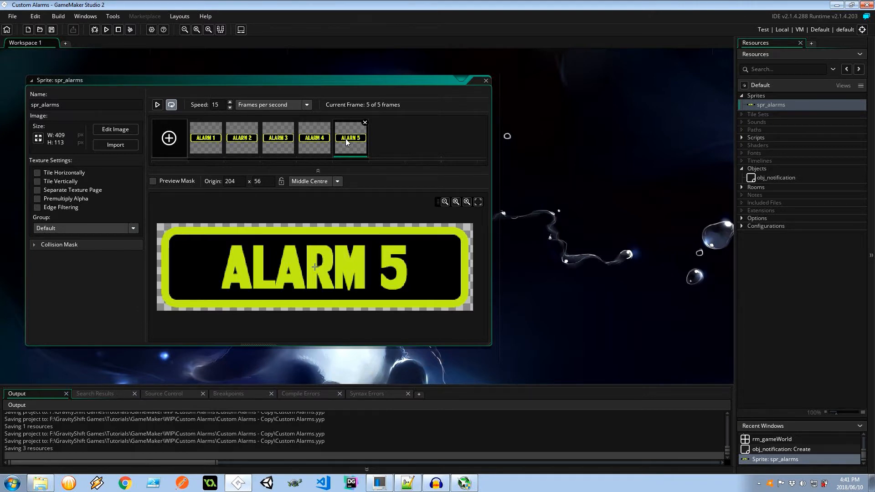
{"action": "left_click", "coordinate": [277, 137]}
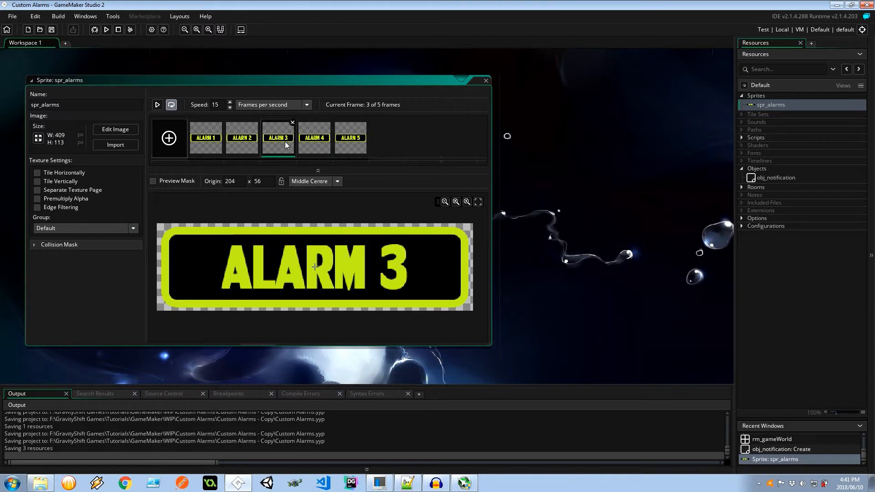
{"action": "mouse_move", "coordinate": [313, 137]}
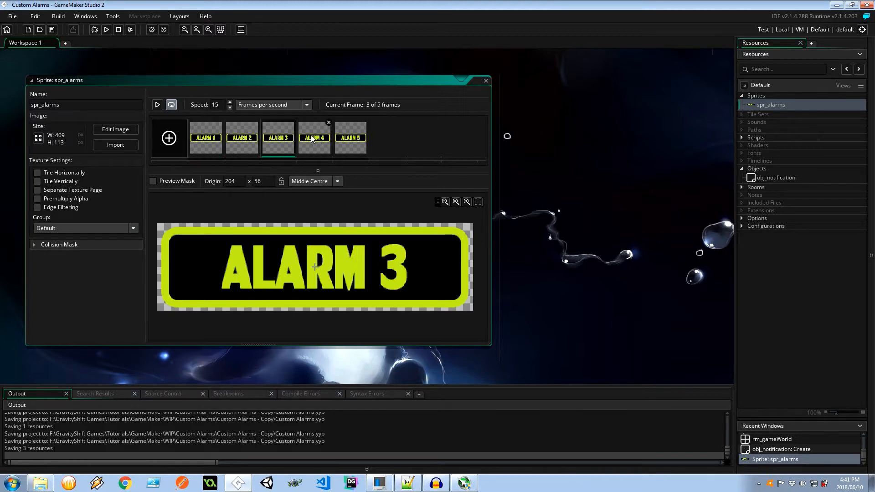
{"action": "left_click", "coordinate": [350, 138]}
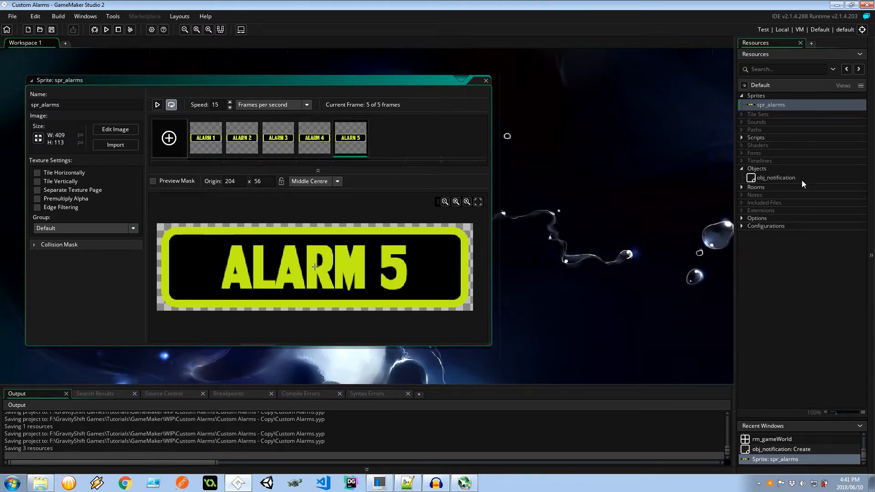
Step: Expand the Scripts folder to show scr_createNotification
{"action": "left_click", "coordinate": [755, 137]}
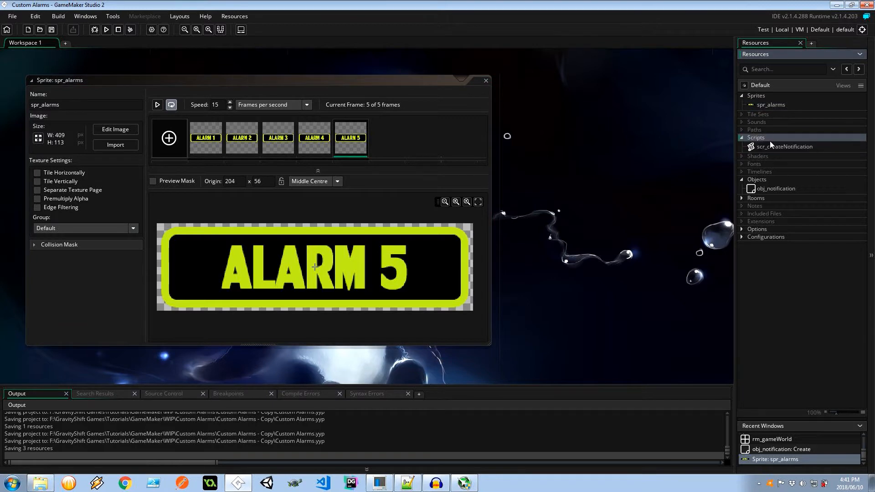
Step: Open scr_createNotification, inspect argument0, and preview spr_alarms frames ALARM 3 and 5
{"action": "double_click", "coordinate": [785, 147]}
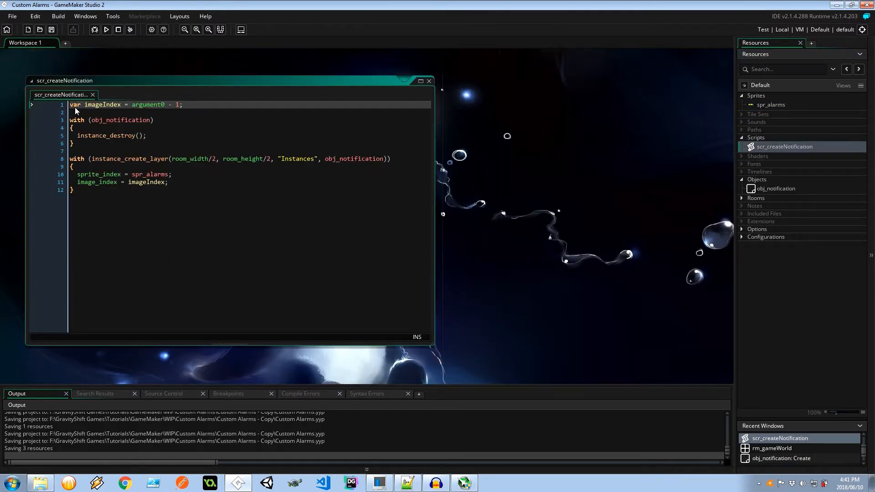
{"action": "double_click", "coordinate": [147, 104]}
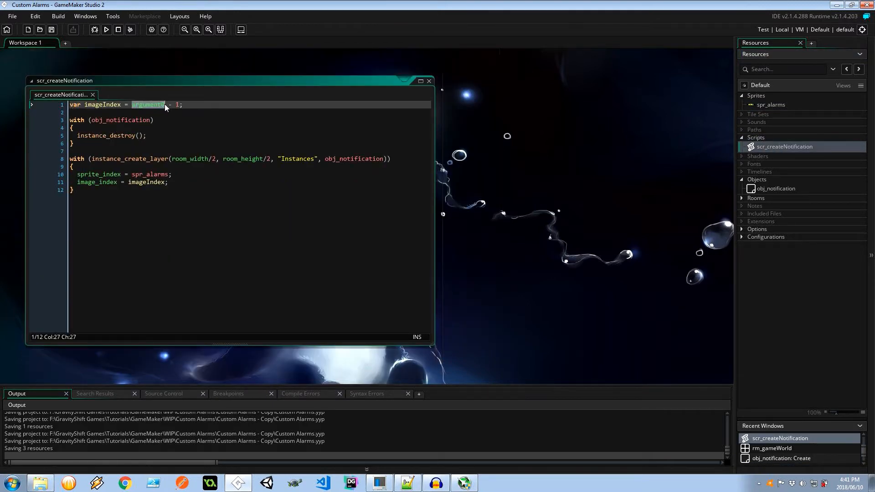
{"action": "mouse_move", "coordinate": [180, 134]}
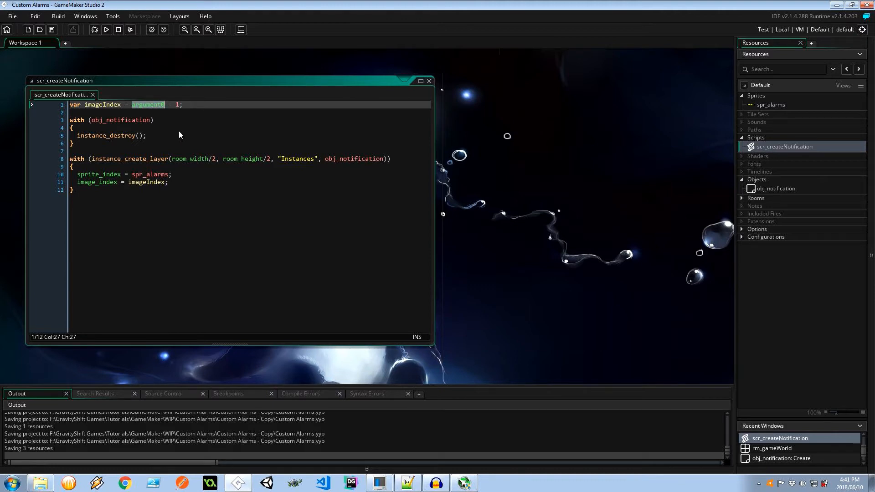
{"action": "left_click", "coordinate": [178, 109]}
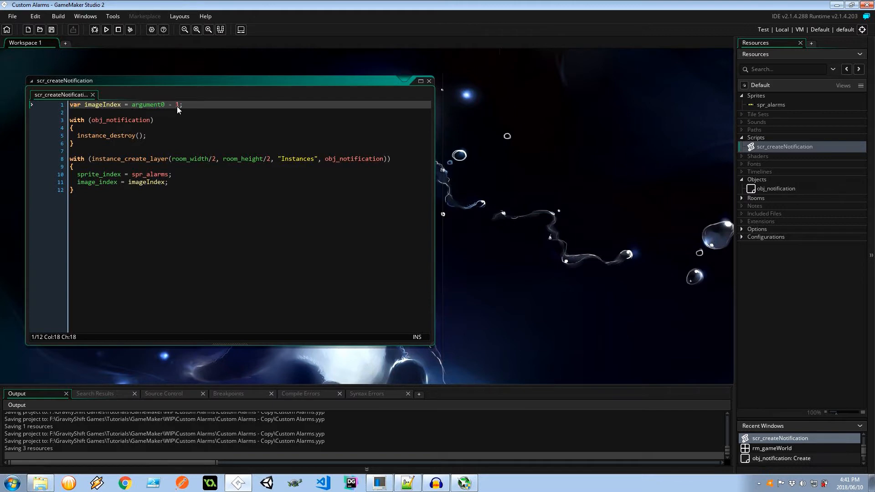
{"action": "double_click", "coordinate": [770, 105]}
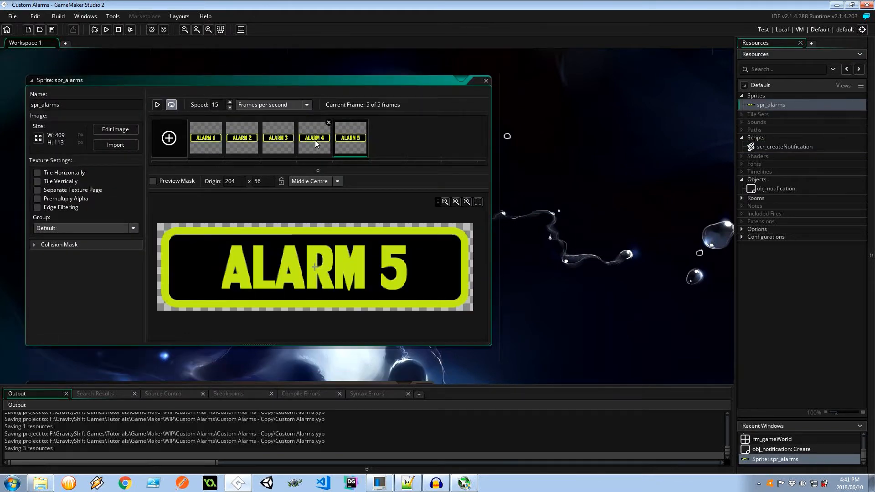
{"action": "left_click", "coordinate": [277, 137]}
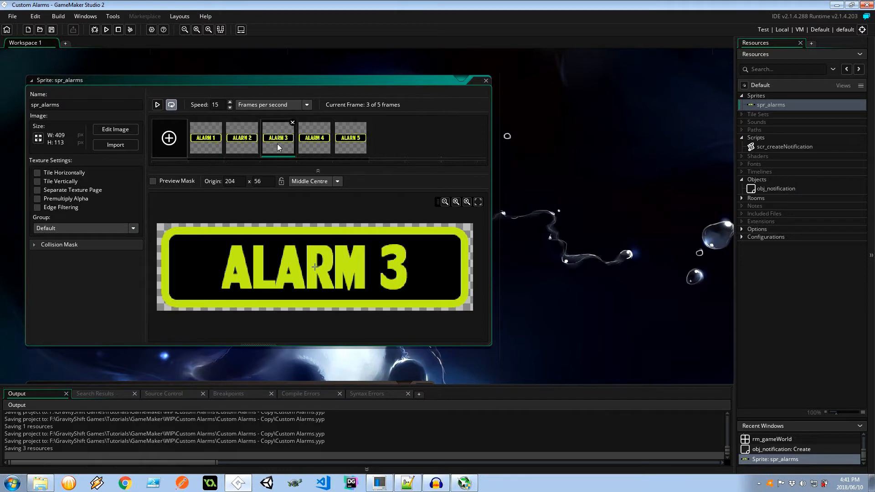
{"action": "left_click", "coordinate": [349, 137]}
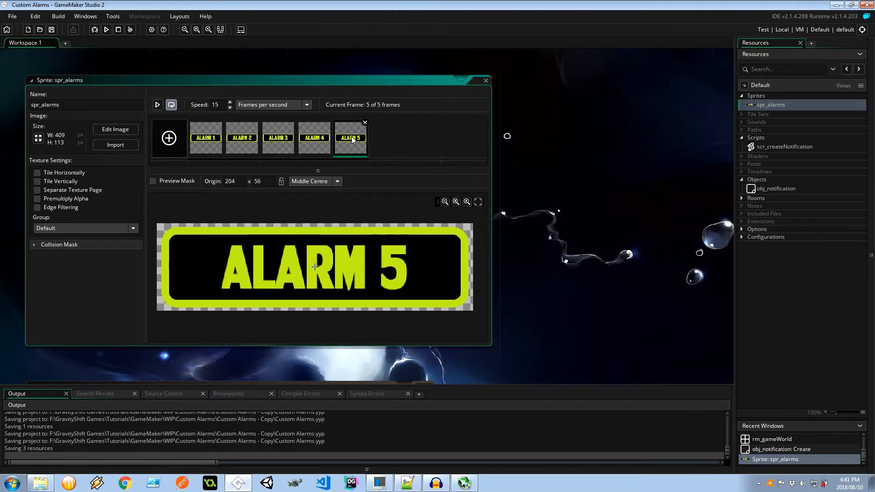
Step: Review the script's room_width/2 position and Instances layer, then reopen obj_notification
{"action": "double_click", "coordinate": [783, 146]}
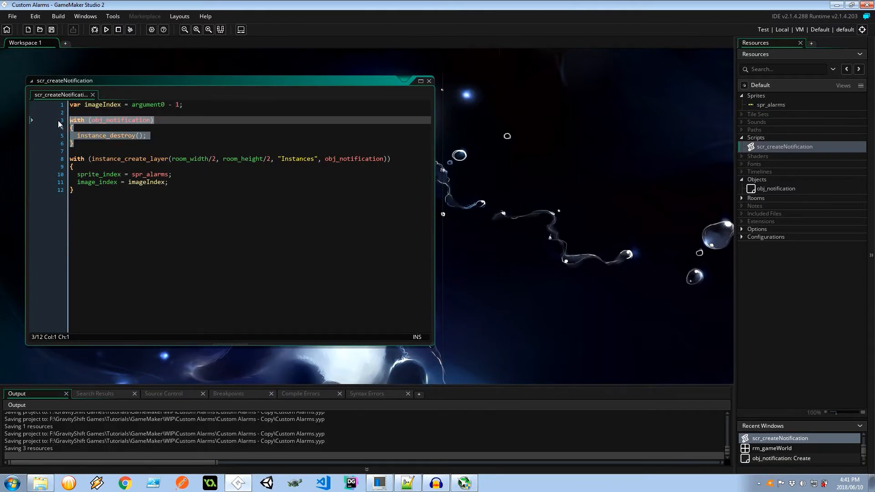
{"action": "mouse_move", "coordinate": [82, 197]}
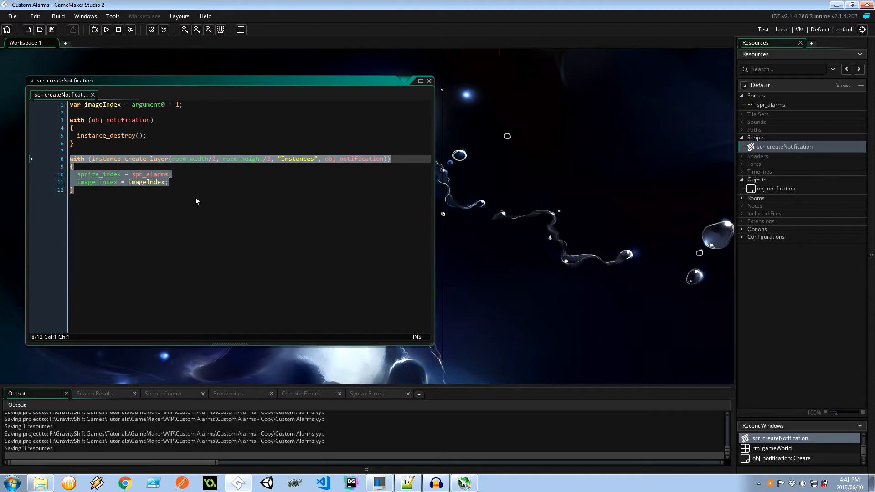
{"action": "left_click", "coordinate": [217, 158]}
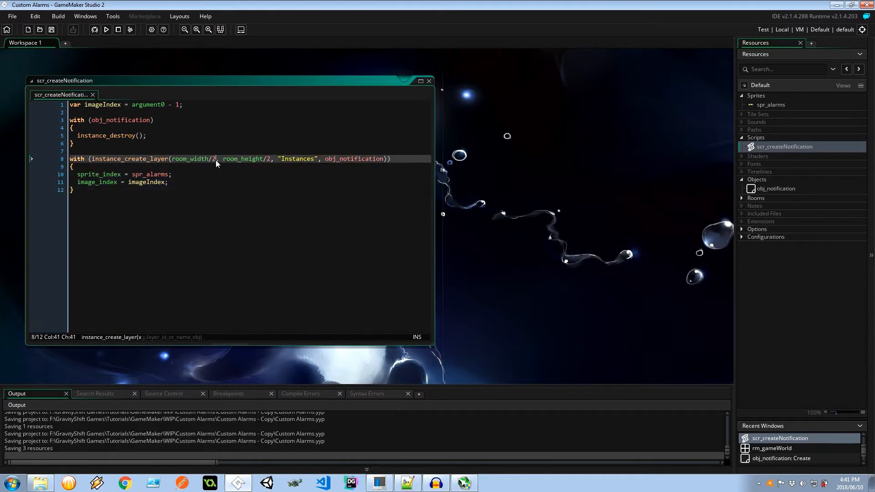
{"action": "double_click", "coordinate": [298, 158]}
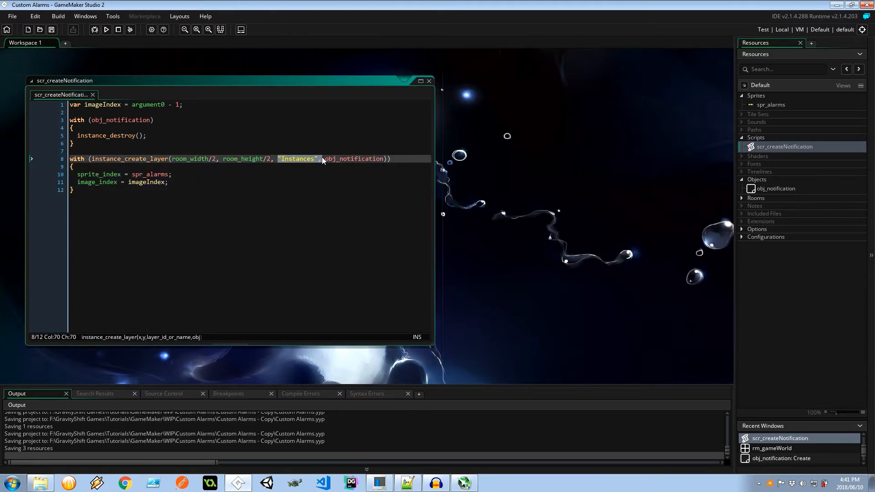
{"action": "left_click", "coordinate": [775, 189]}
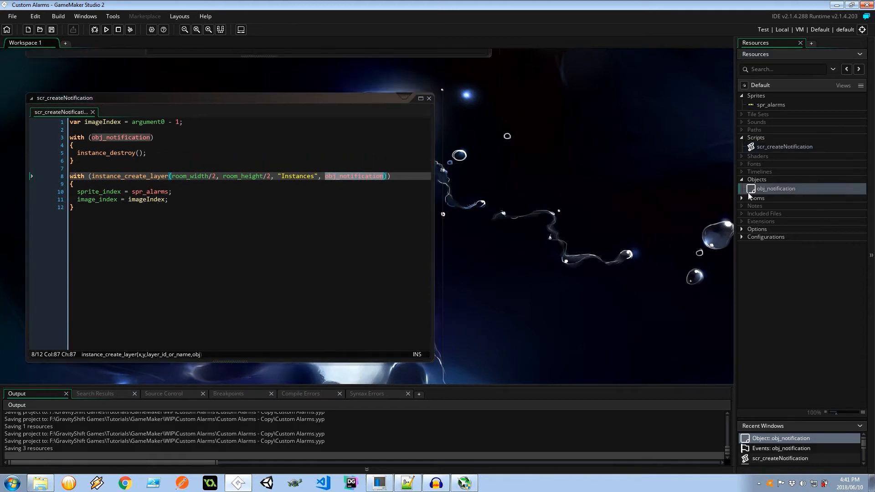
{"action": "double_click", "coordinate": [775, 189]}
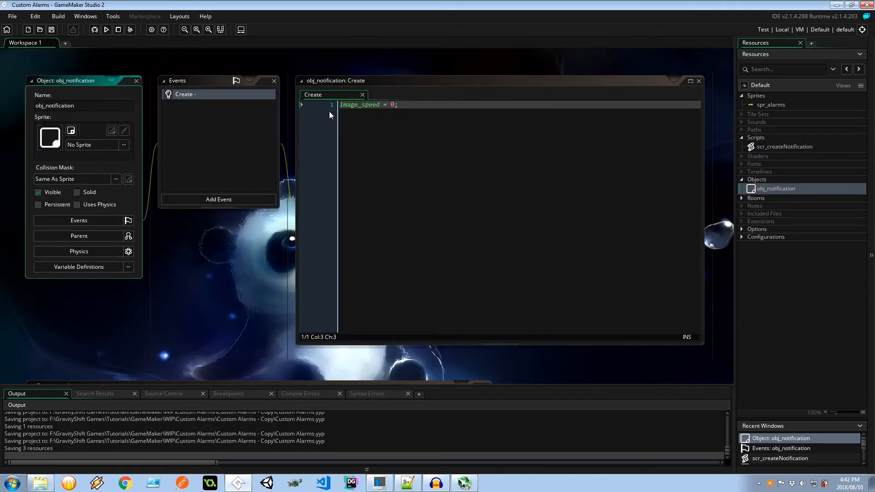
{"action": "mouse_move", "coordinate": [713, 172]}
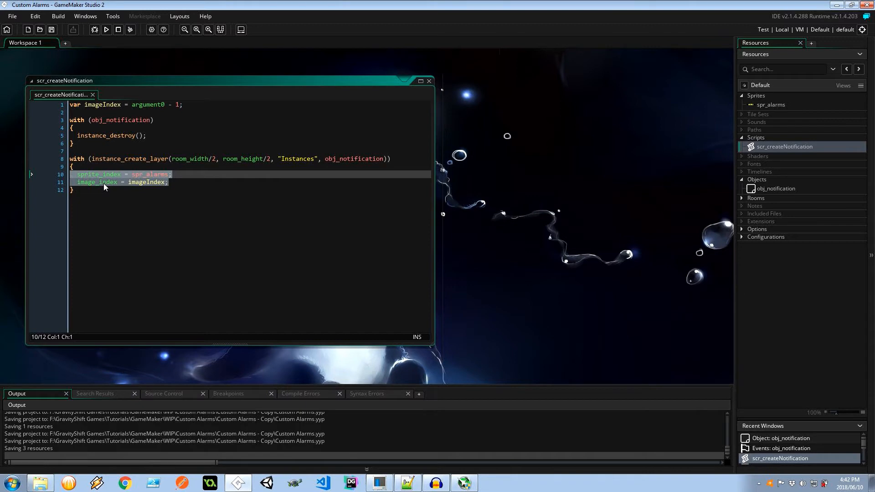
Step: Create a new object named obj_controller and add a Create event to it
{"action": "right_click", "coordinate": [757, 179]}
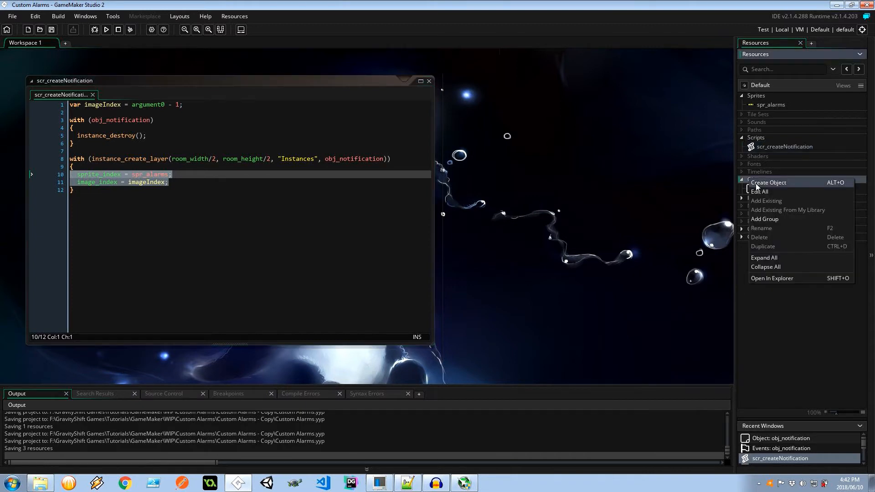
{"action": "left_click", "coordinate": [768, 182]}
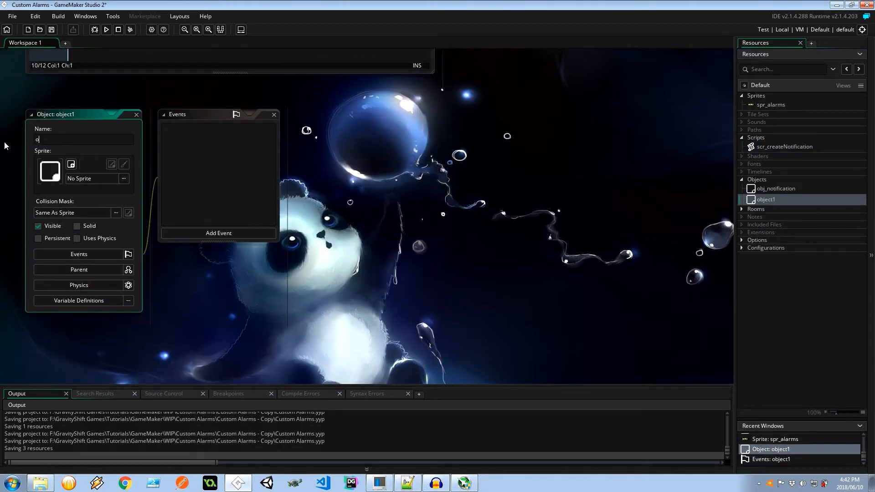
{"action": "type", "text": "bj_controller"}
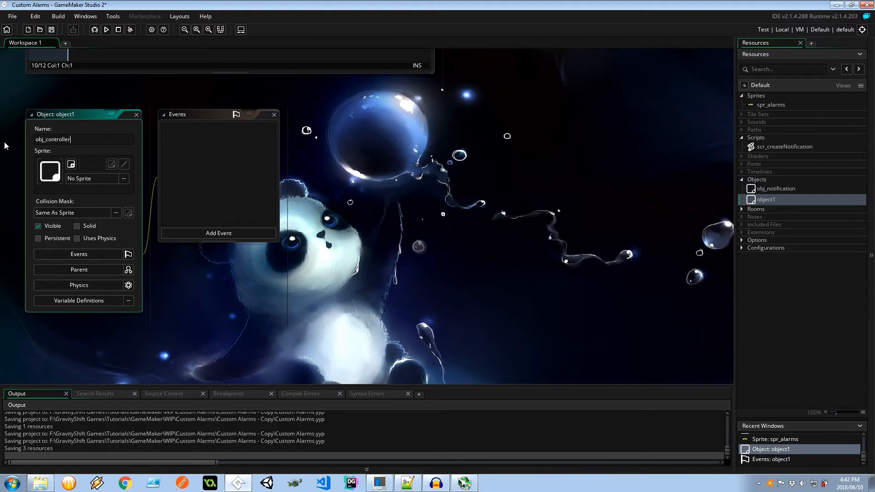
{"action": "key", "text": "Return"}
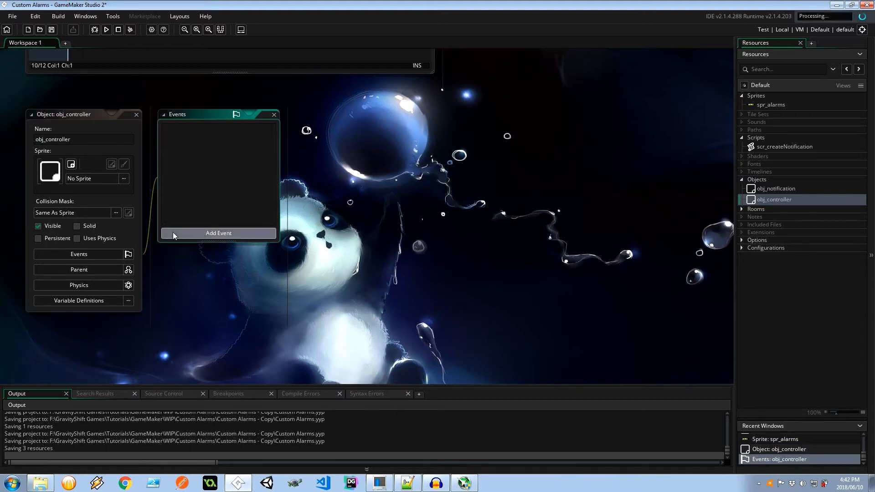
{"action": "left_click", "coordinate": [218, 233]}
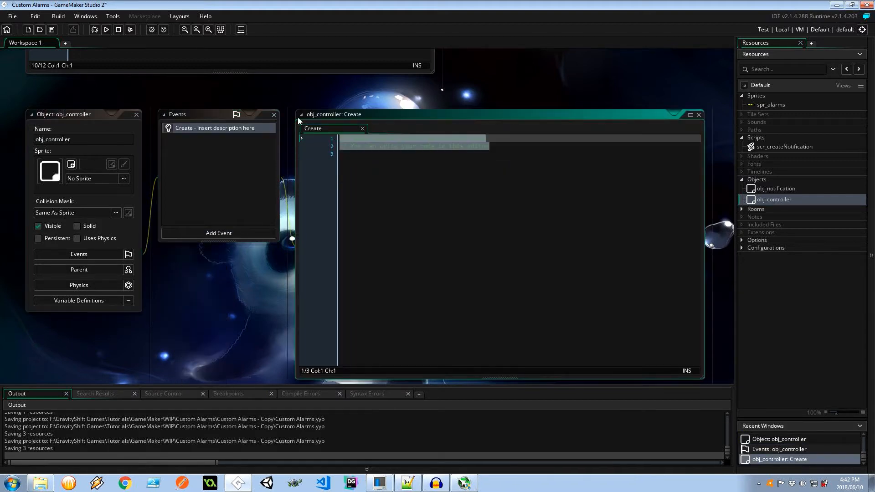
Step: In Create, set alarm[1]–alarm[5] to room_speed times 2, 4, 6, 8 and 10
{"action": "type", "text": "alarm1"}
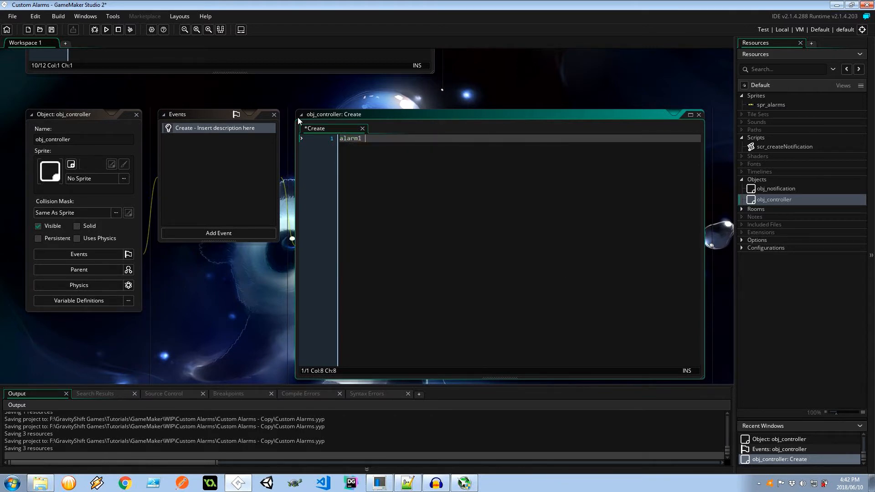
{"action": "type", "text": "= room_speed * 2"}
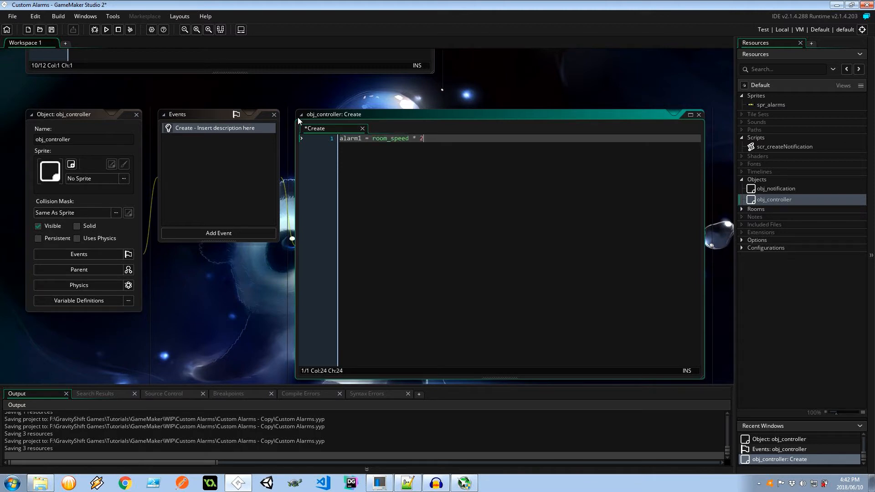
{"action": "type", "text": ";"}
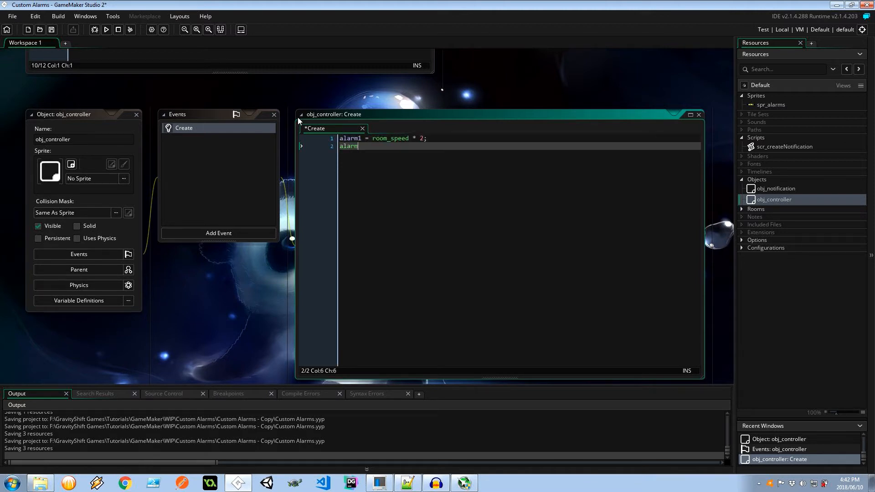
{"action": "type", "text": "["}
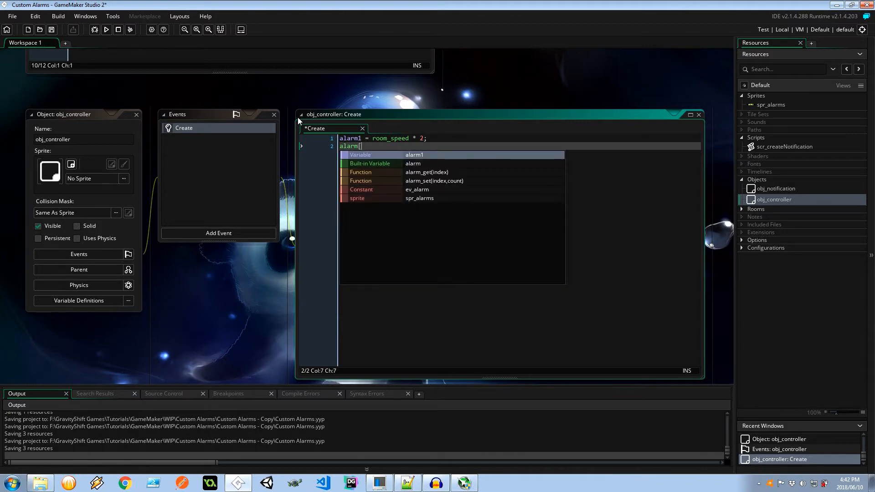
{"action": "type", "text": "1] ="}
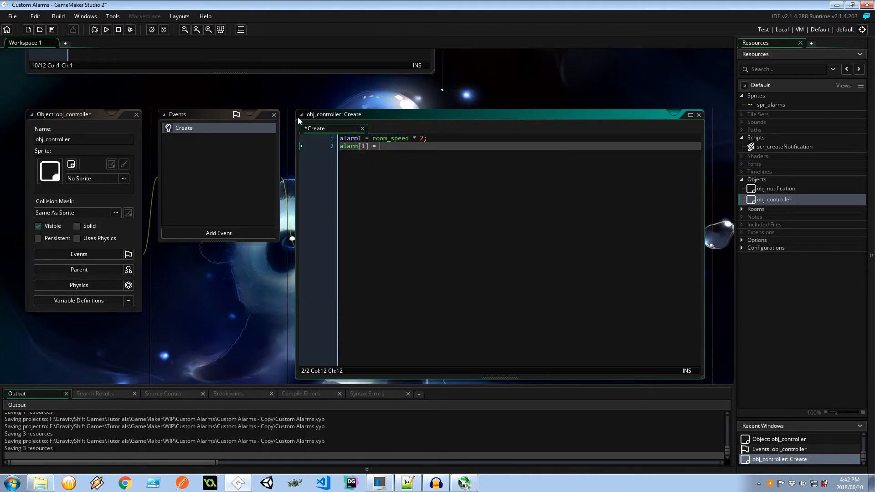
{"action": "type", "text": "room_speed * 2;"}
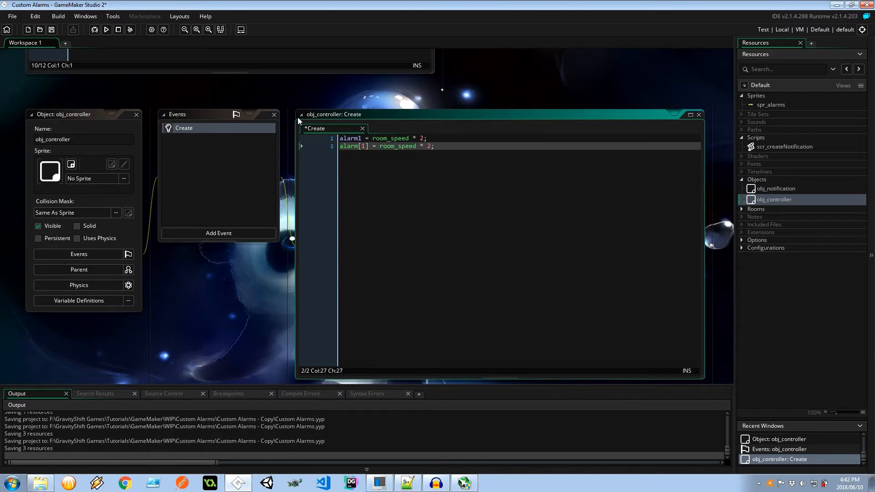
{"action": "mouse_move", "coordinate": [354, 141]}
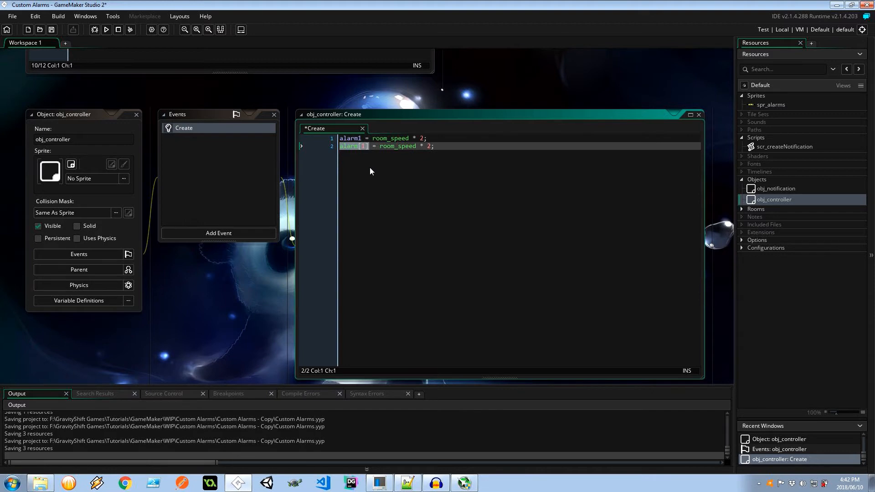
{"action": "mouse_move", "coordinate": [369, 158]}
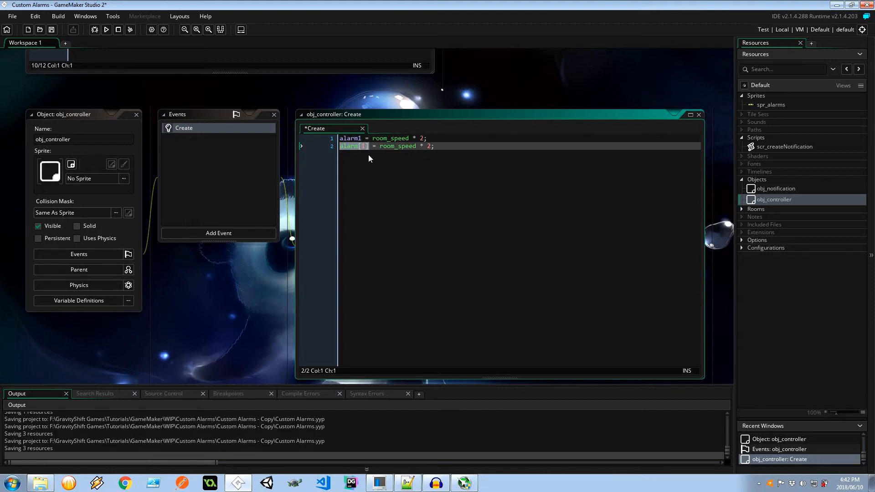
{"action": "mouse_move", "coordinate": [331, 151]}
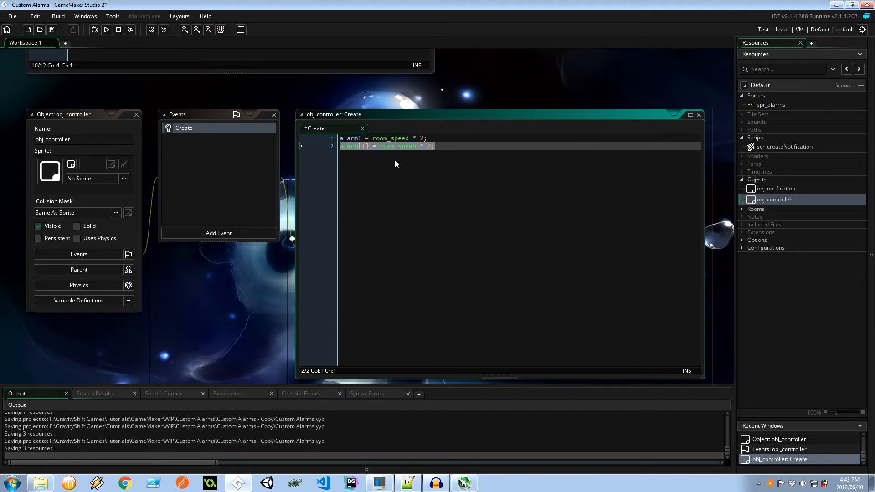
{"action": "left_click", "coordinate": [441, 146]}
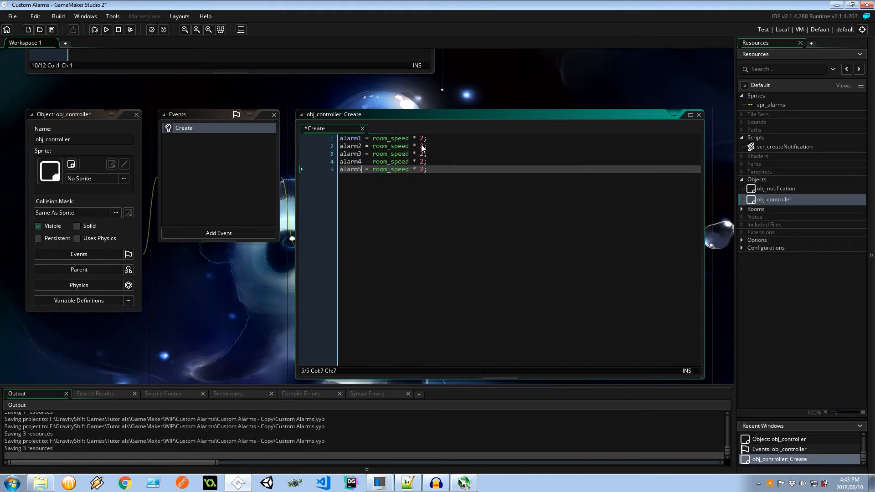
{"action": "left_click", "coordinate": [424, 146]}
{"action": "type", "text": "1"}
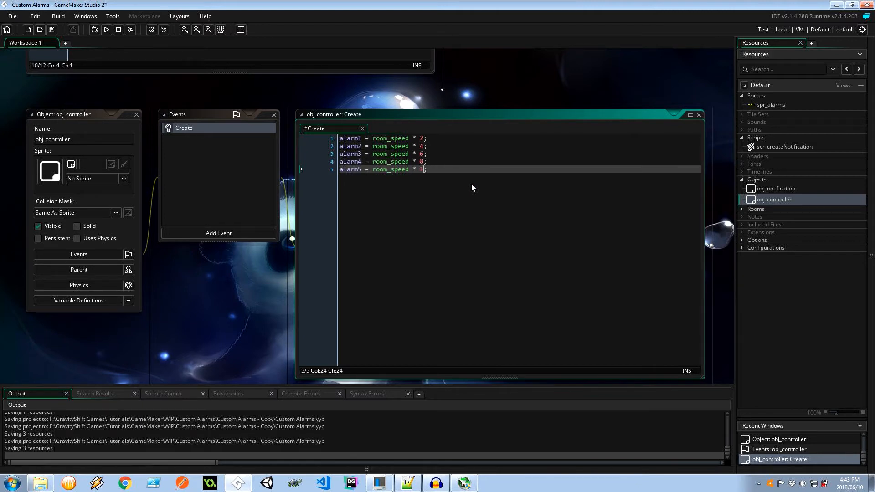
{"action": "type", "text": "0"}
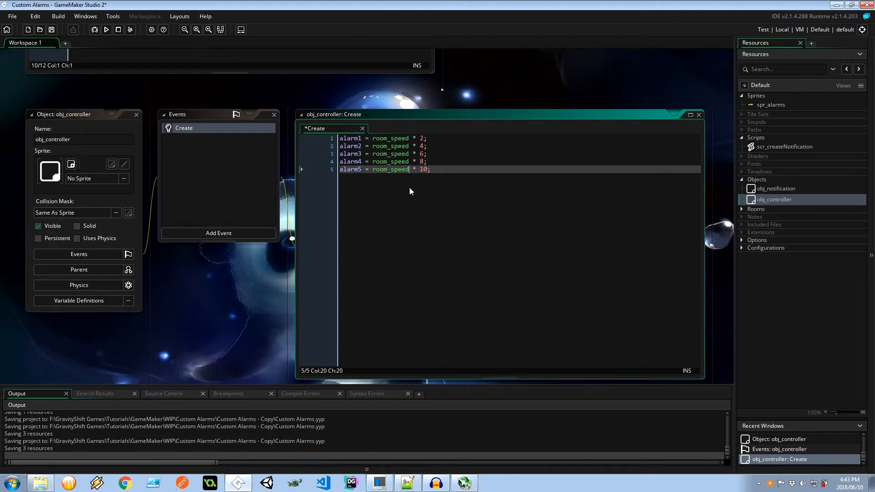
Step: Add a Step event with an if (alarm > 0) block decrementing the alarm by 1
{"action": "left_click", "coordinate": [218, 232]}
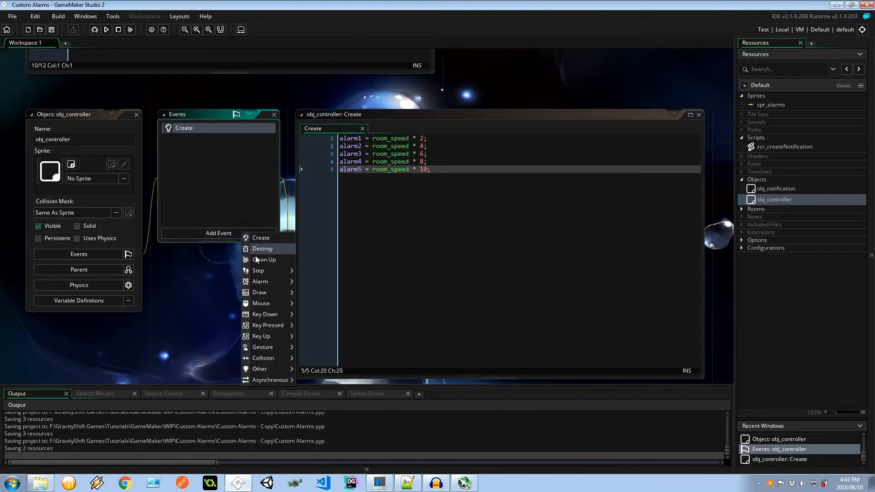
{"action": "left_click", "coordinate": [257, 271]}
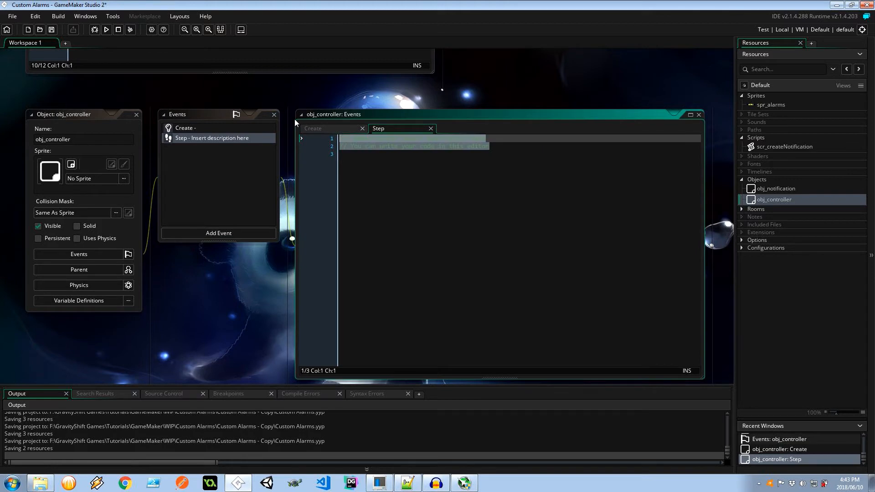
{"action": "type", "text": "if ("}
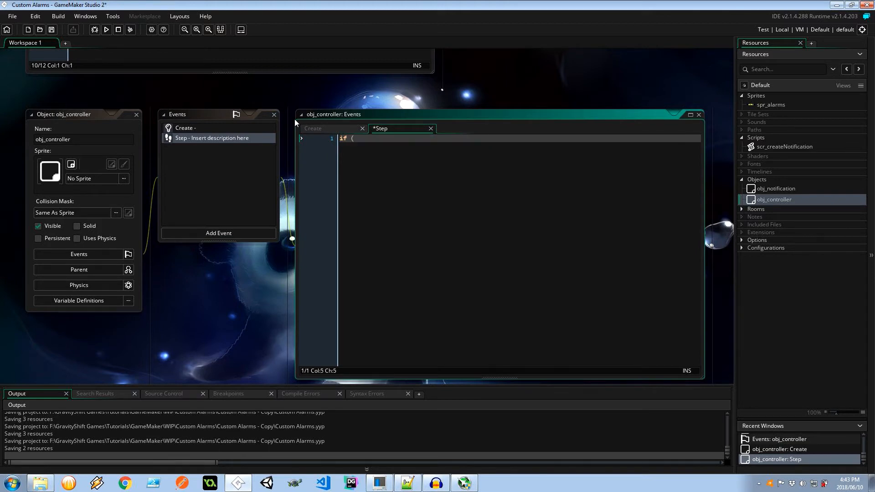
{"action": "type", "text": "alarm"}
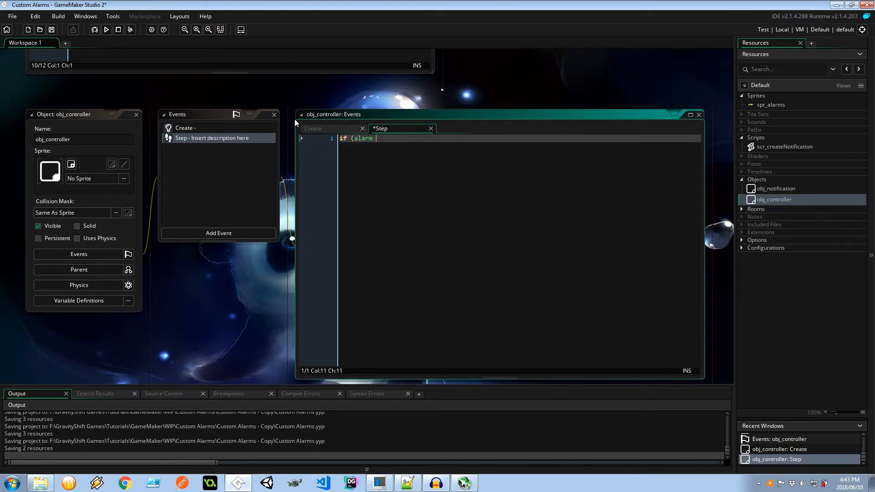
{"action": "type", "text": "> 0)"}
{"action": "type", "text": "{"}
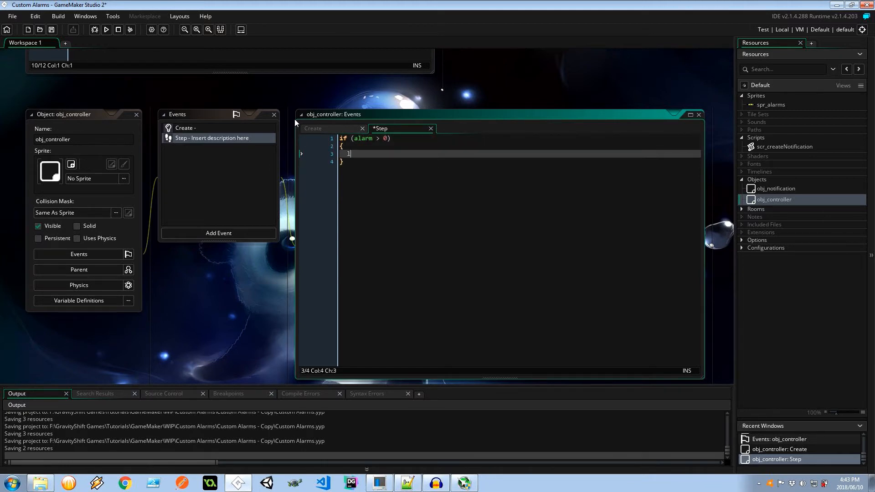
{"action": "type", "text": "alarm"}
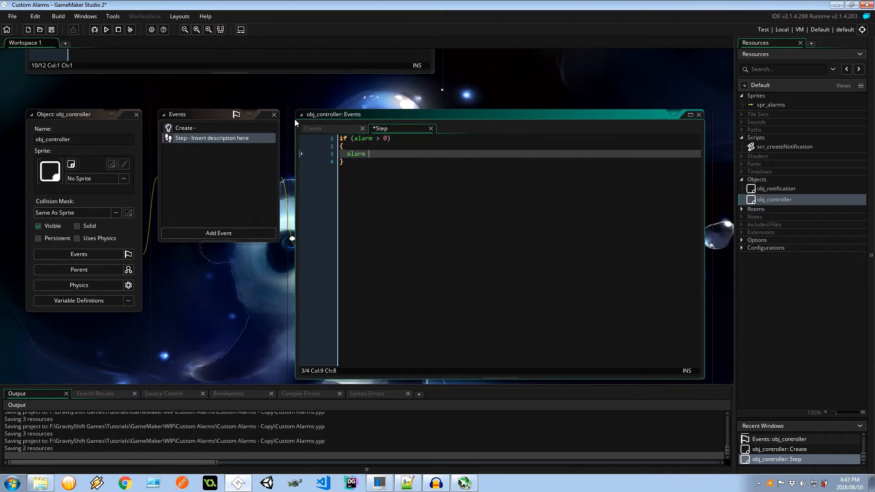
{"action": "type", "text": "-= 1;"}
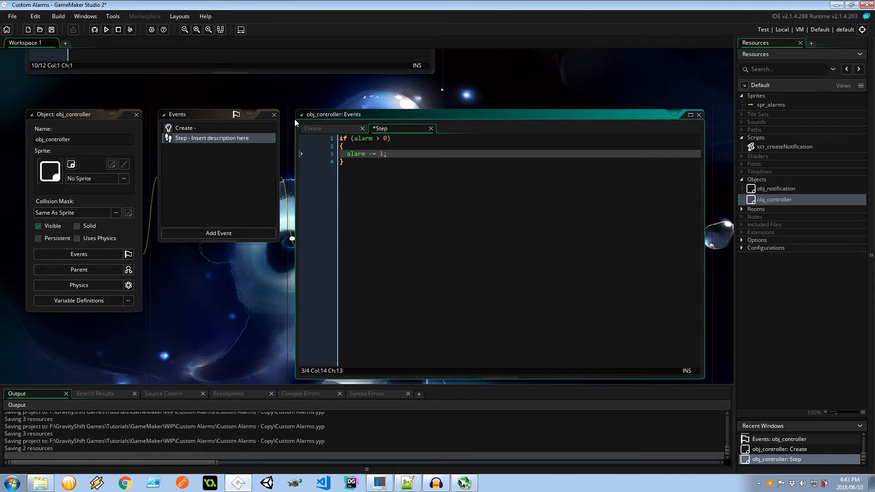
Step: Make the countdown use alarm1 and add a <= 0 check with an //execute comment
{"action": "left_click", "coordinate": [345, 138]}
{"action": "type", "text": "if (alarm1"}
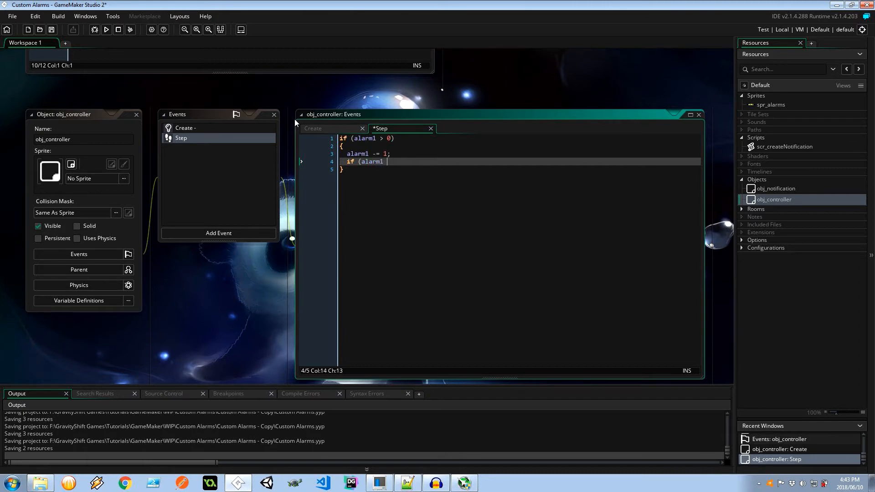
{"action": "type", "text": "<= 0)"}
{"action": "type", "text": "{"}
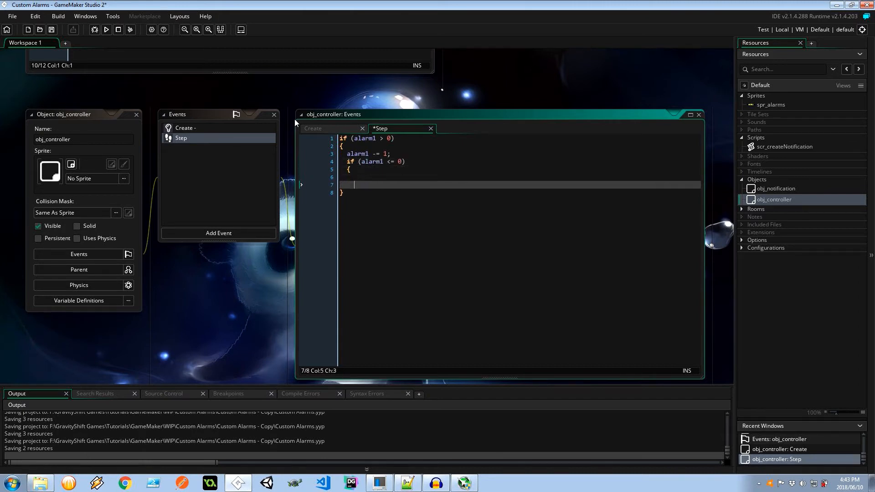
{"action": "type", "text": "//"}
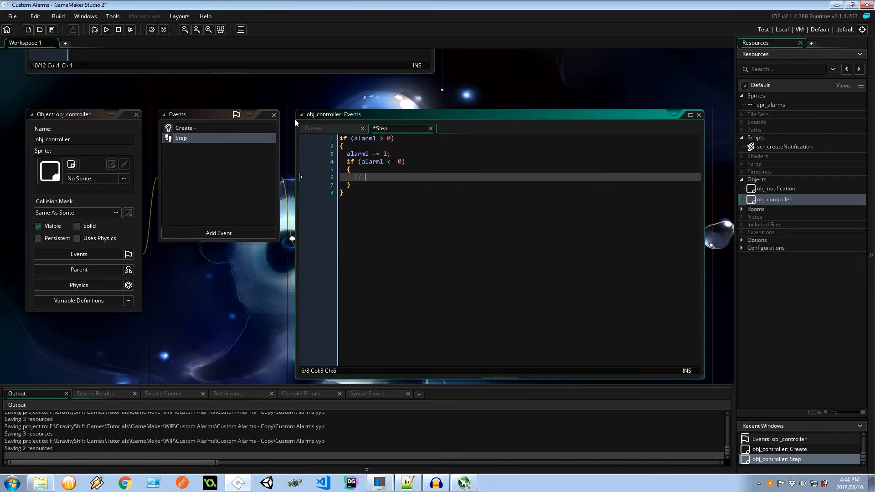
{"action": "type", "text": "execut"}
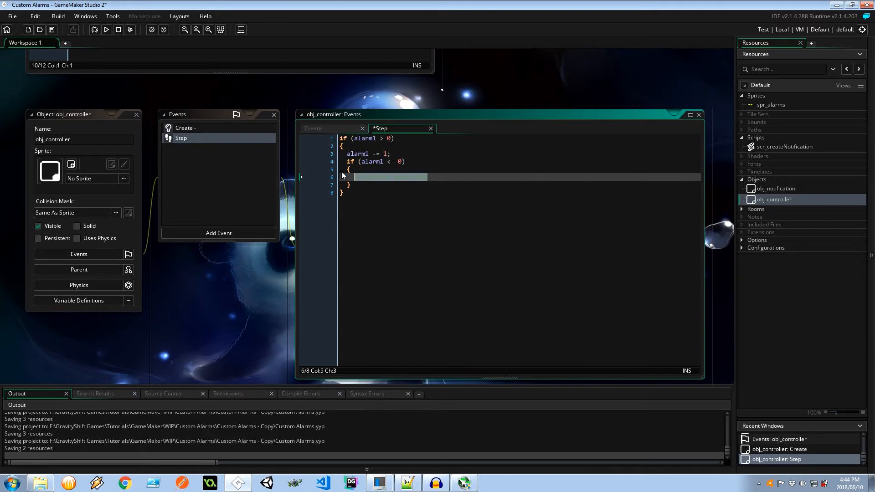
{"action": "mouse_move", "coordinate": [387, 165]}
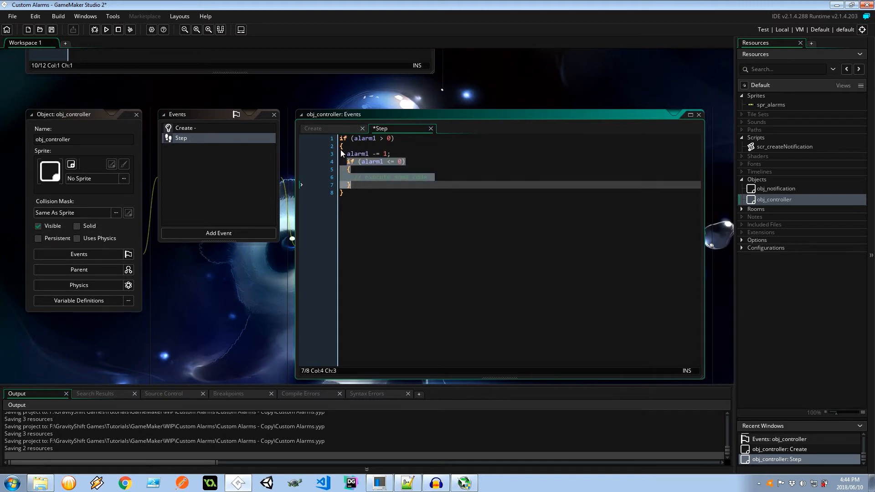
{"action": "left_click", "coordinate": [393, 138]}
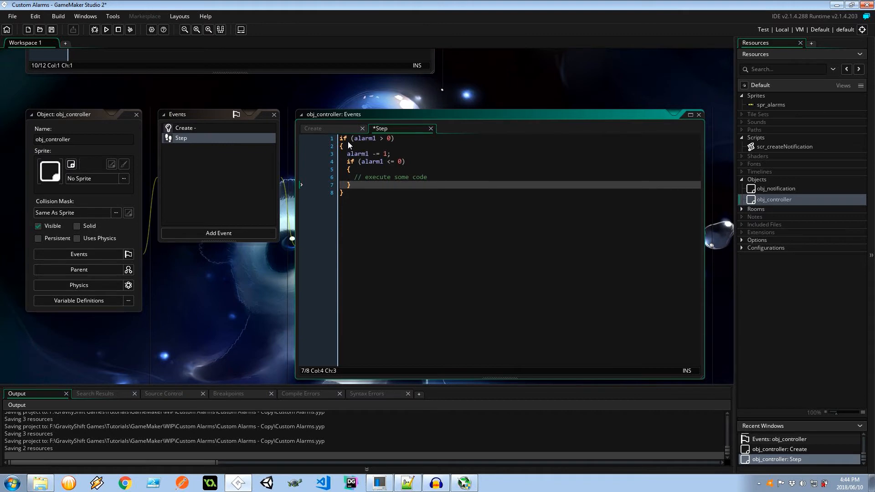
{"action": "left_click", "coordinate": [348, 192]}
{"action": "type", "text": "if ("}
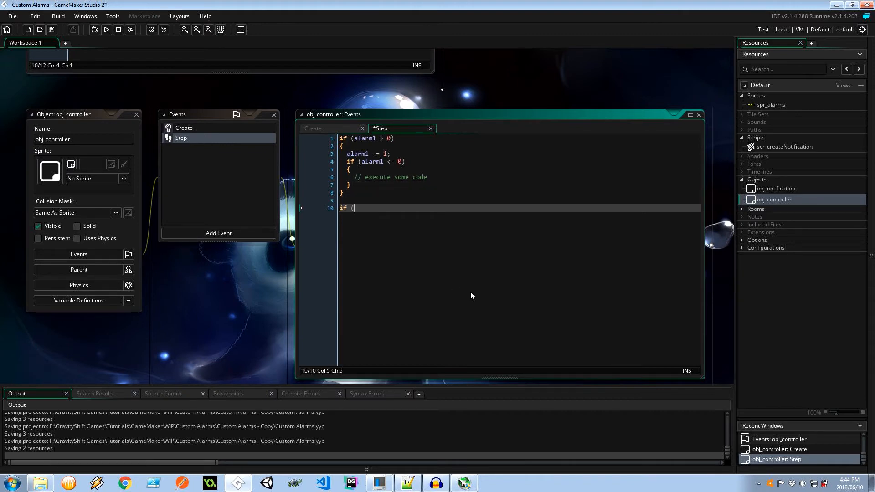
Step: Write the combined condition alarm1 > 0 && --alarm1 <= 0 in a new if statement
{"action": "type", "text": "alarm1"}
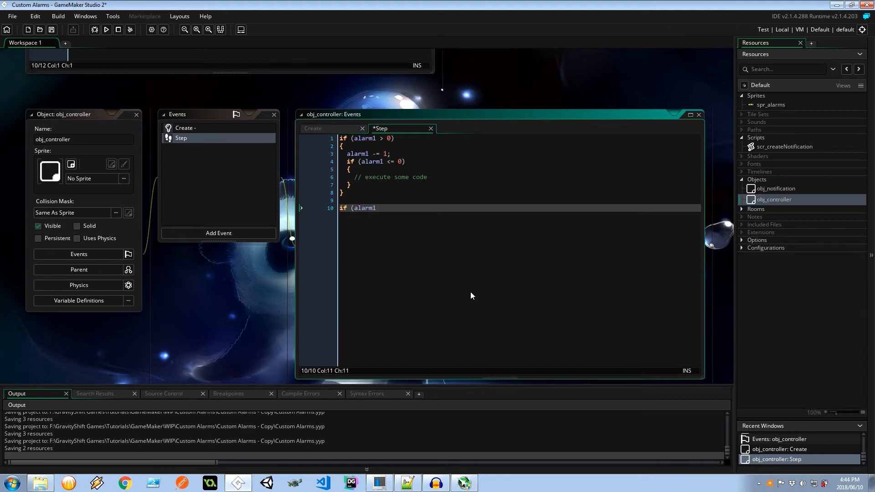
{"action": "type", "text": "> 0"}
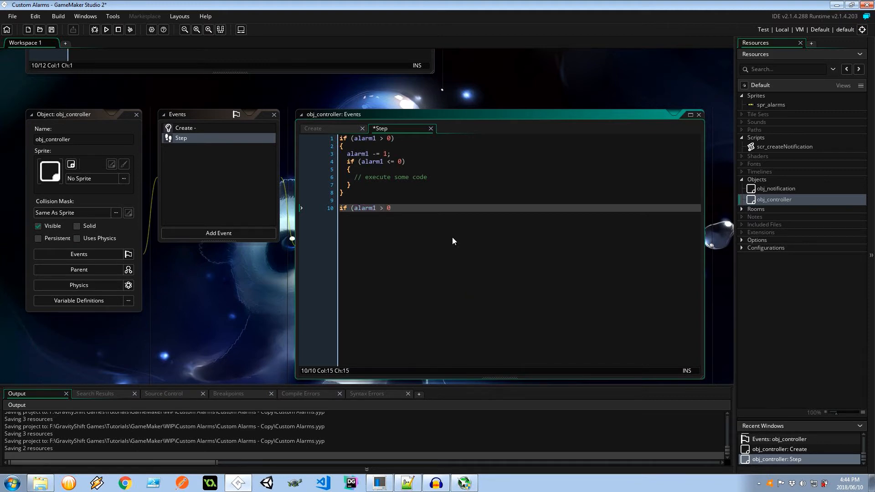
{"action": "left_click", "coordinate": [301, 208]}
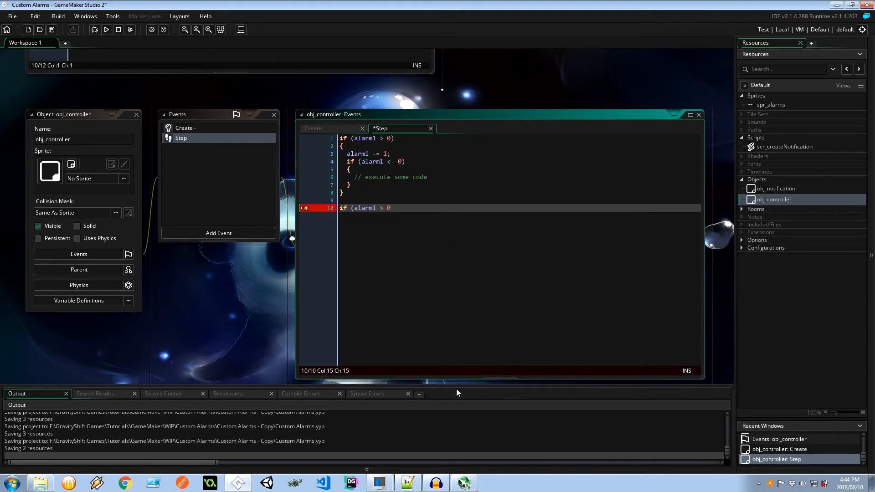
{"action": "type", "text": "&&"}
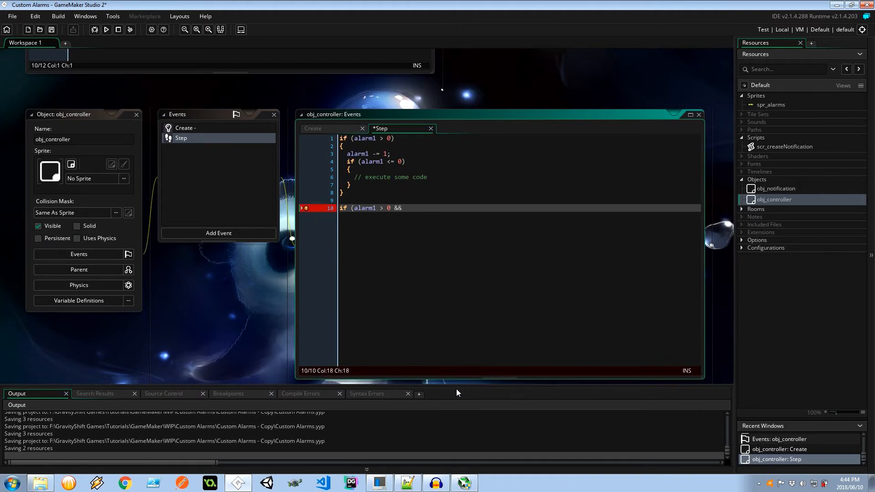
{"action": "type", "text": "--alarm"}
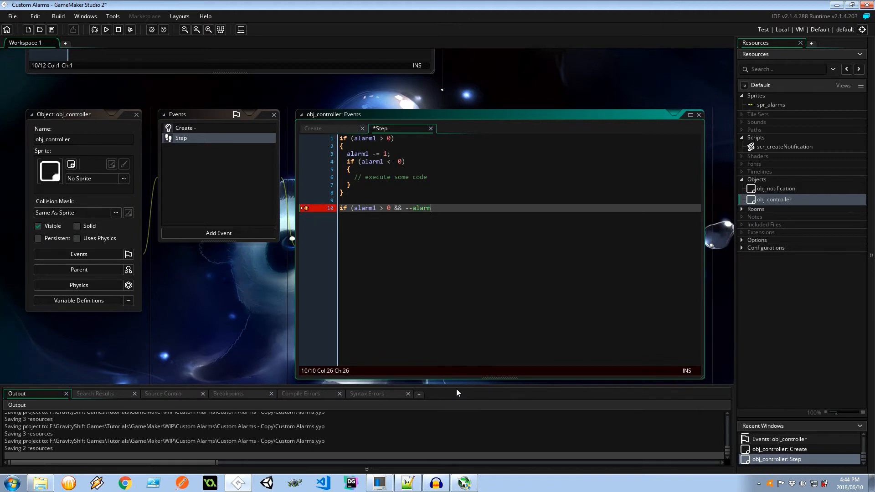
{"action": "type", "text": "1 <="}
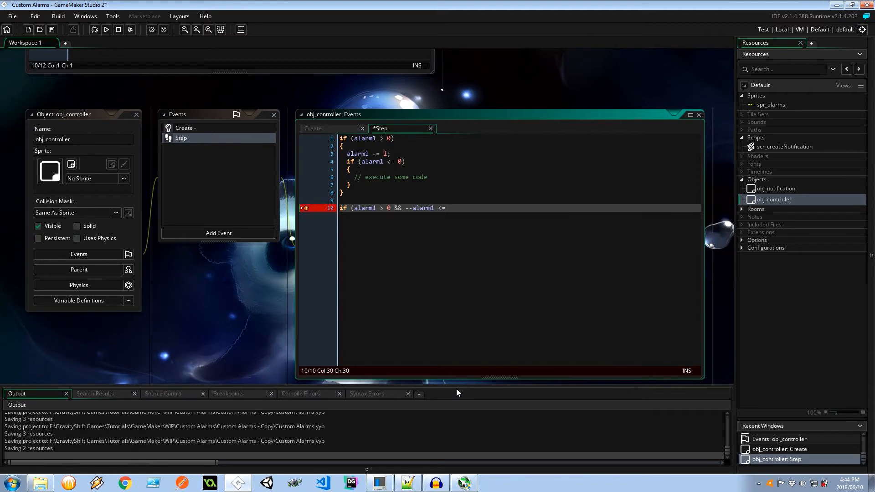
{"action": "type", "text": "0)"}
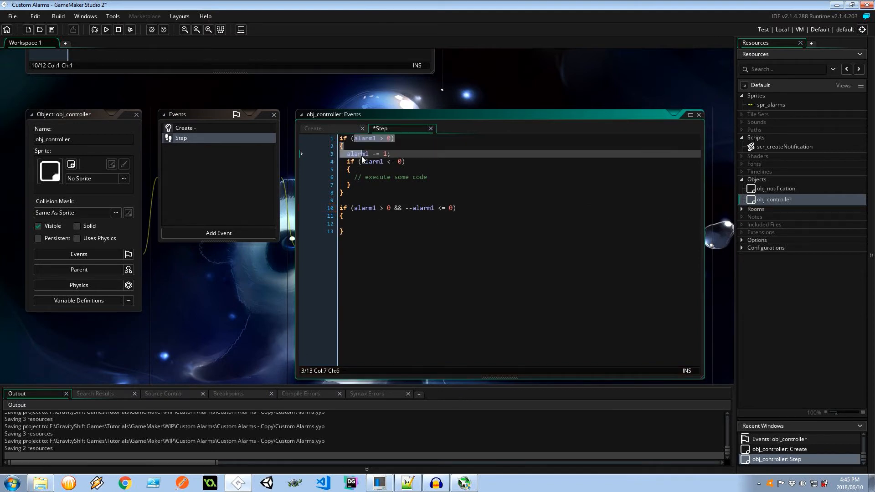
{"action": "left_click", "coordinate": [439, 208]}
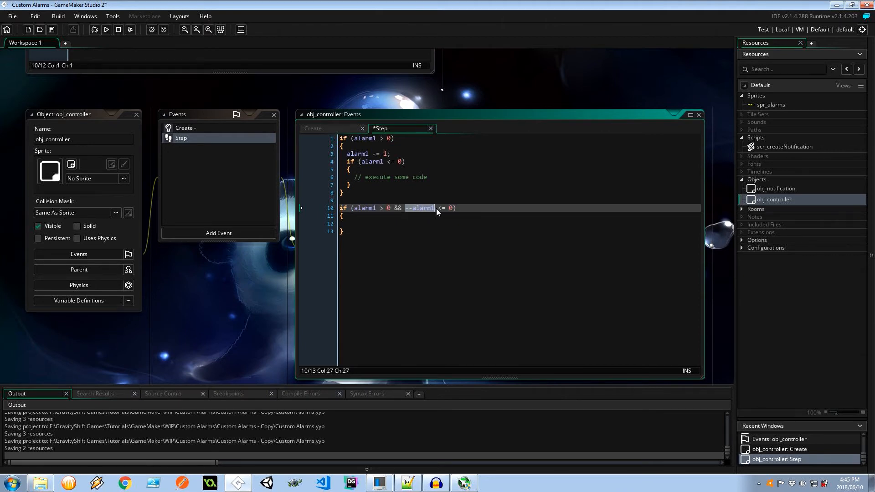
{"action": "left_click", "coordinate": [363, 208]}
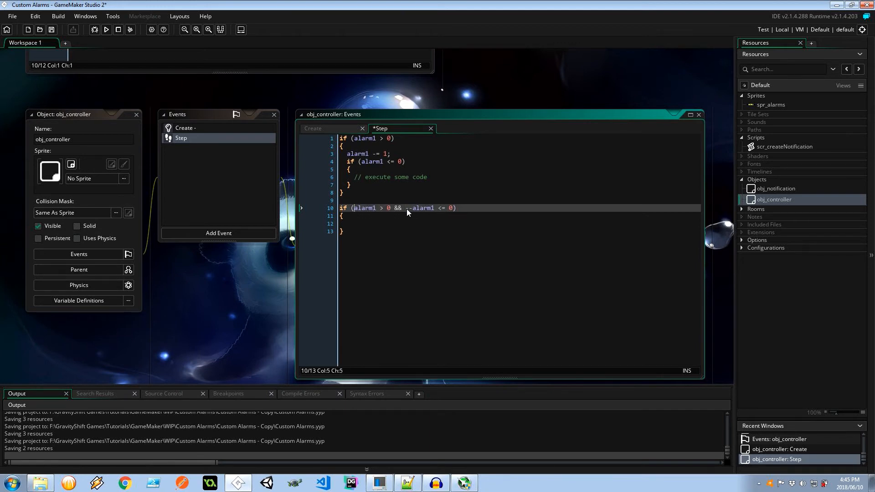
{"action": "double_click", "coordinate": [421, 208]}
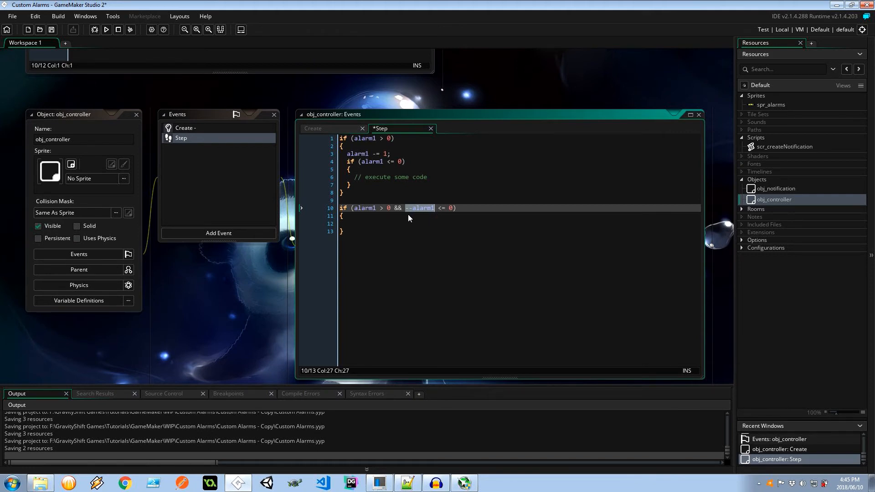
{"action": "mouse_move", "coordinate": [412, 213]}
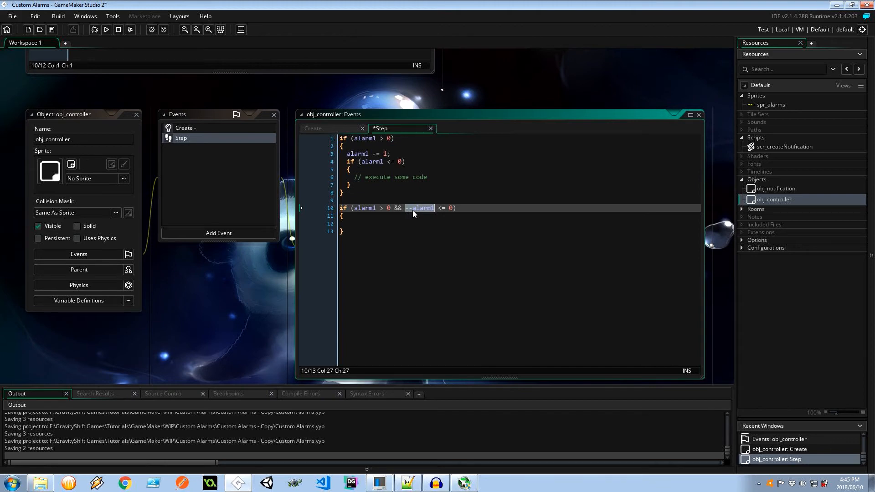
{"action": "left_click", "coordinate": [411, 208]}
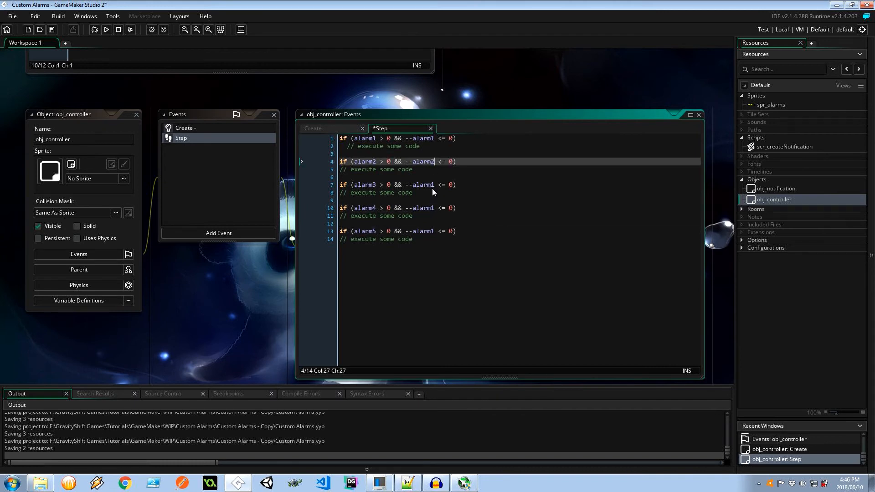
Step: Fix the copied alarm numbers, replace comments with scr_createNotification calls, and save
{"action": "left_click", "coordinate": [435, 231]}
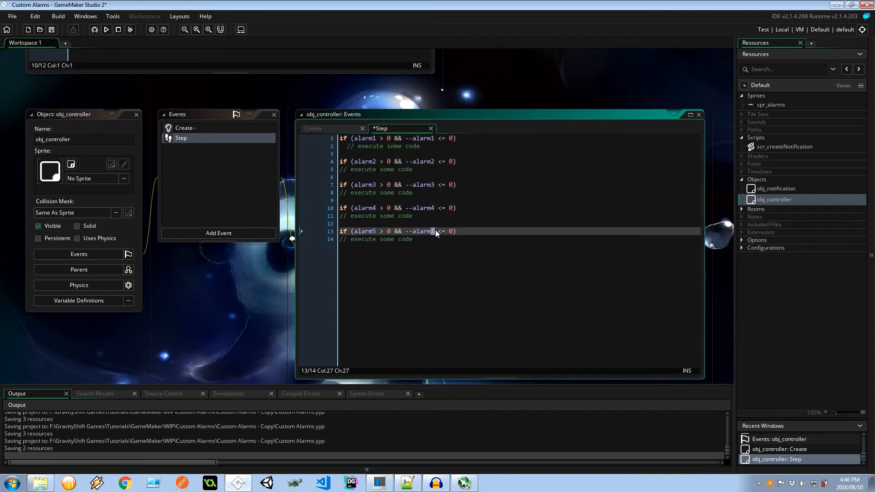
{"action": "left_click", "coordinate": [361, 146]}
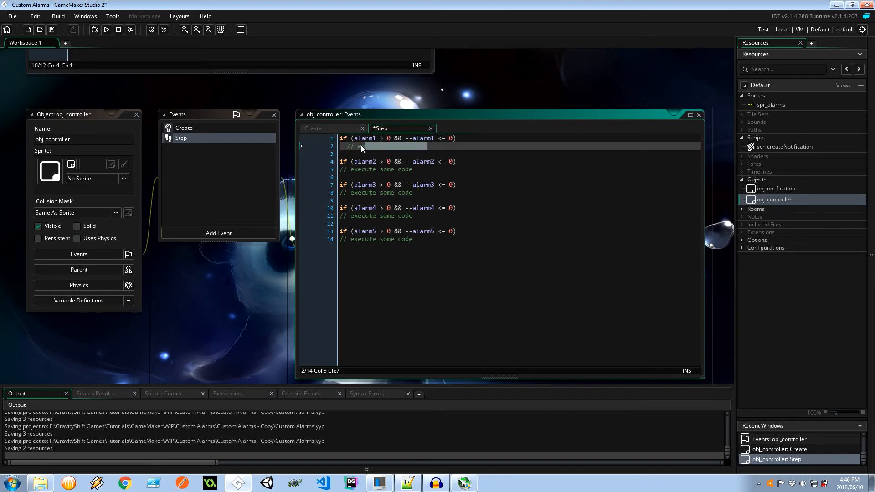
{"action": "type", "text": "scr_createNotification("}
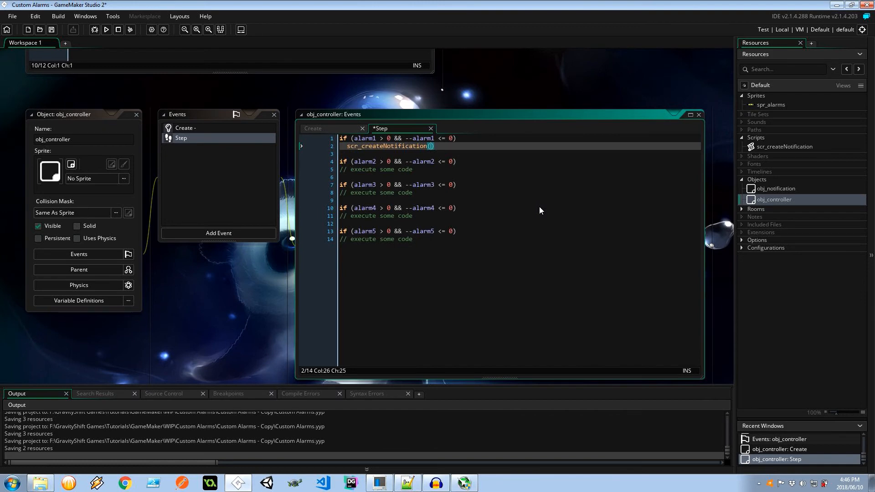
{"action": "type", "text": "1"}
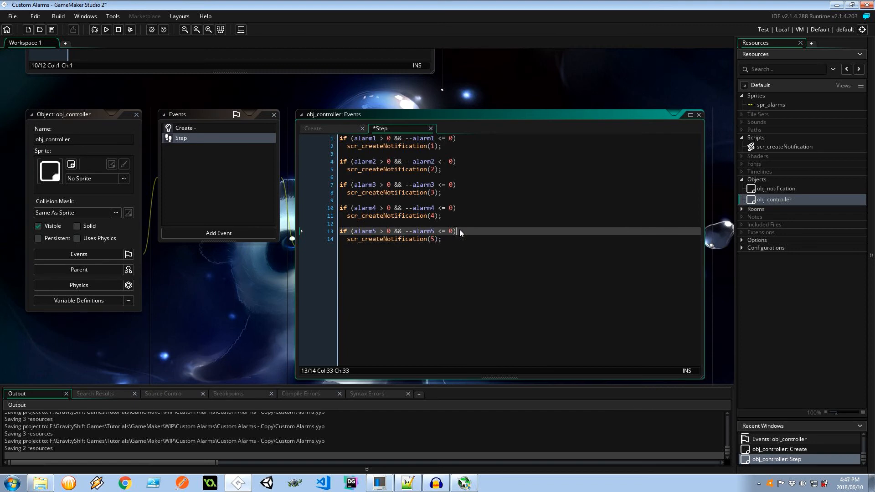
{"action": "key", "text": "ctrl+s"}
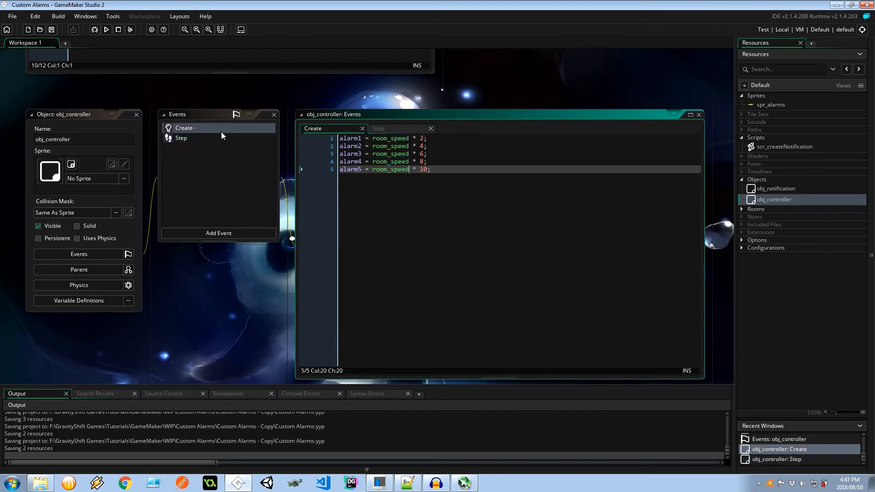
{"action": "left_click", "coordinate": [421, 137]}
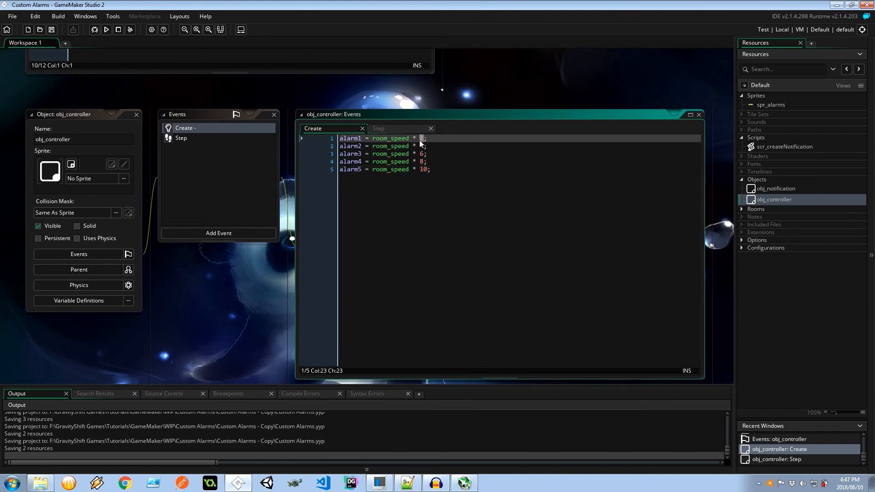
{"action": "mouse_move", "coordinate": [431, 142]}
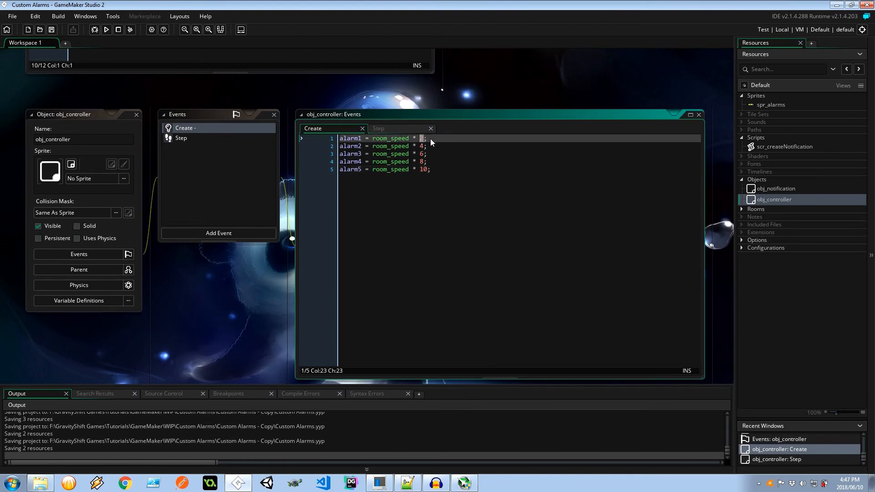
{"action": "left_click", "coordinate": [181, 138]}
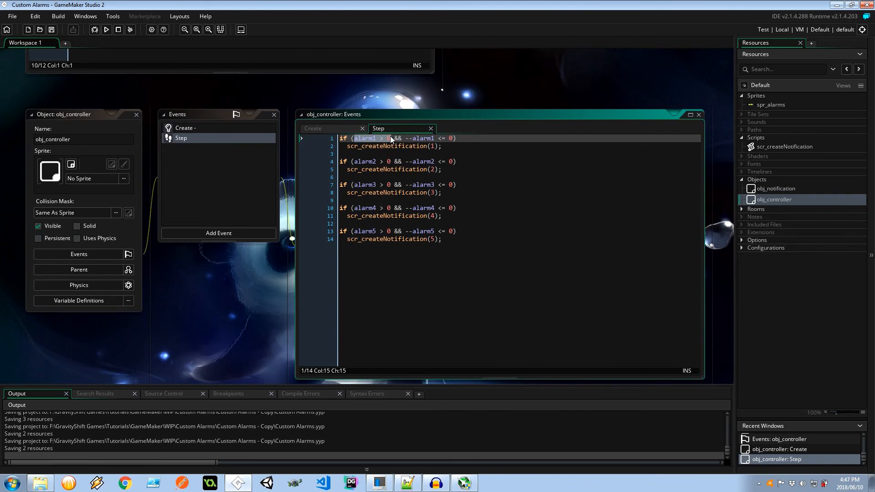
{"action": "double_click", "coordinate": [420, 137]}
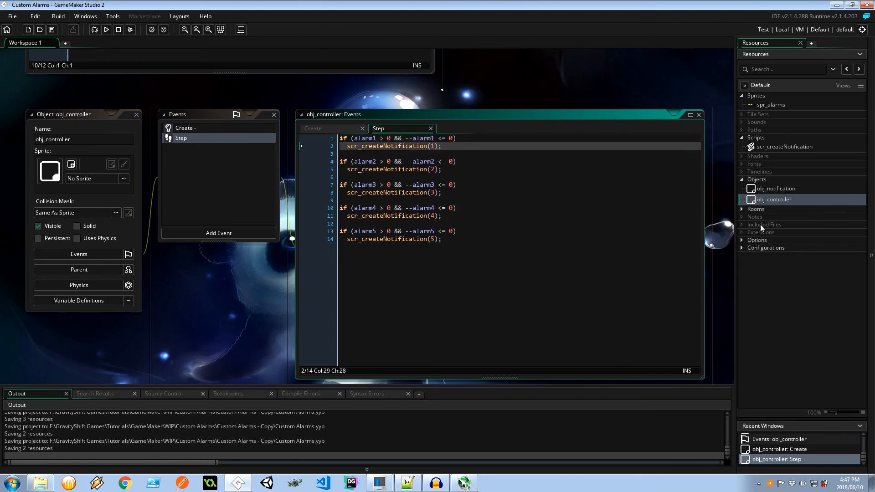
Step: Open rm_gameWorld from Rooms, glance at scr_createNotification, and return to obj_controller
{"action": "left_click", "coordinate": [774, 218]}
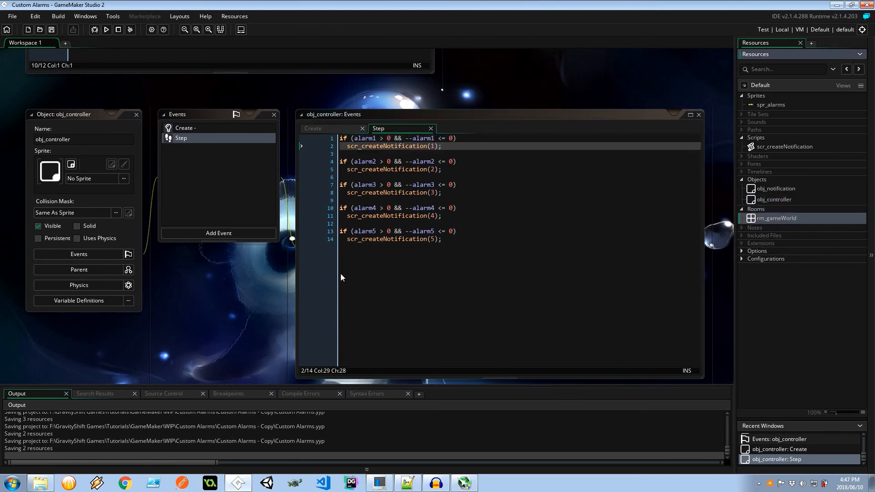
{"action": "double_click", "coordinate": [775, 218]}
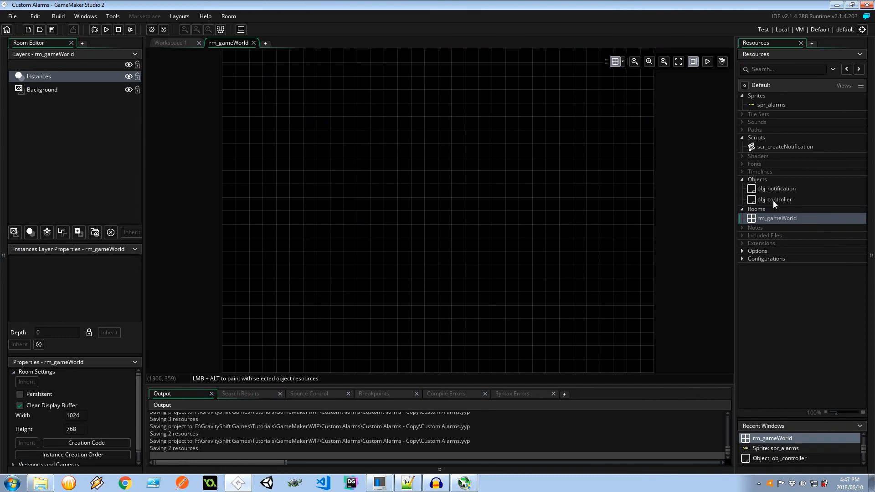
{"action": "mouse_move", "coordinate": [781, 202]}
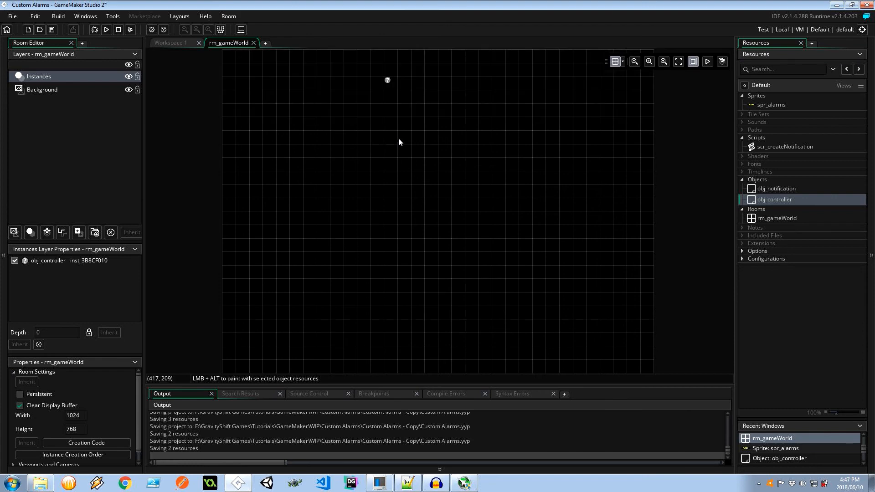
{"action": "double_click", "coordinate": [783, 146]}
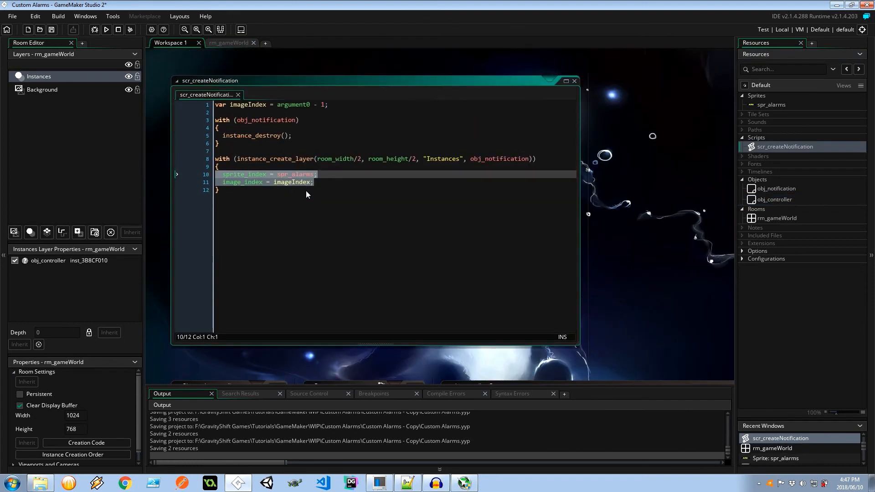
{"action": "double_click", "coordinate": [775, 189]}
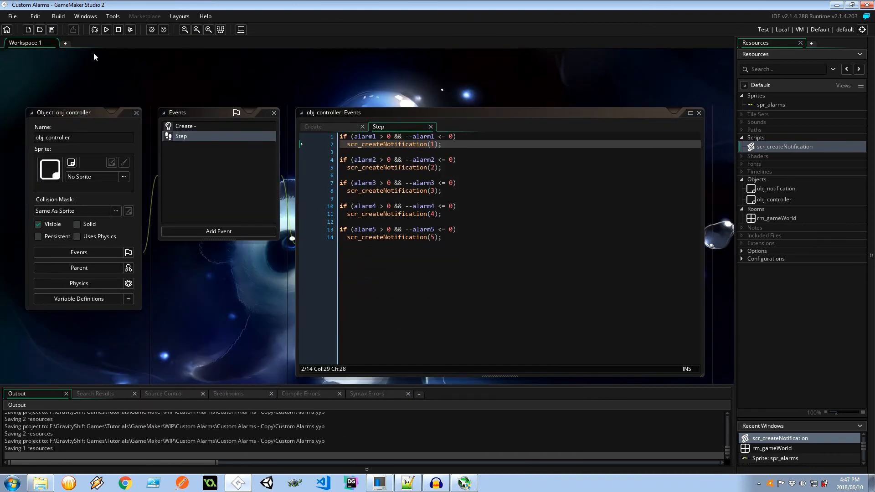
Step: Compile and launch the game from the toolbar Run button
{"action": "left_click", "coordinate": [106, 30]}
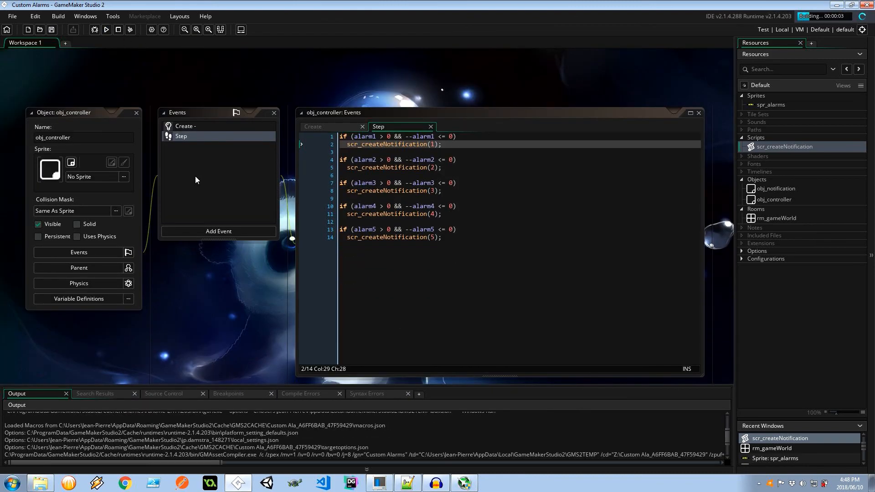
{"action": "left_click", "coordinate": [106, 30]}
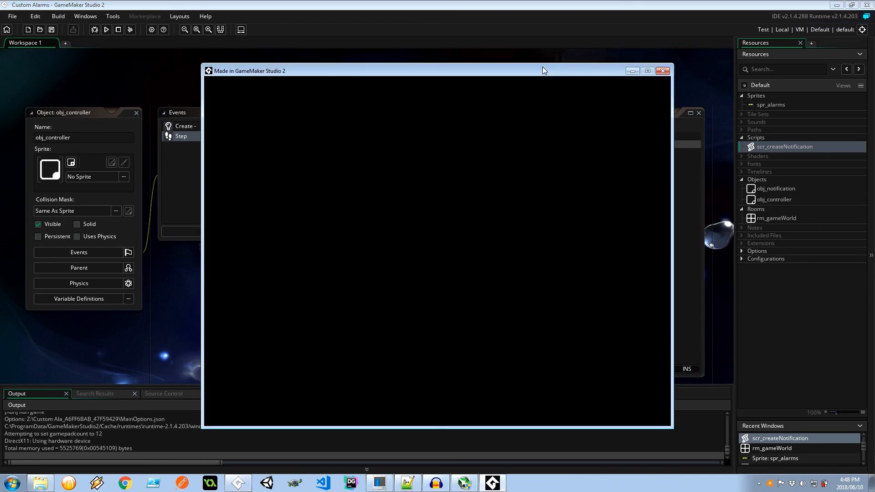